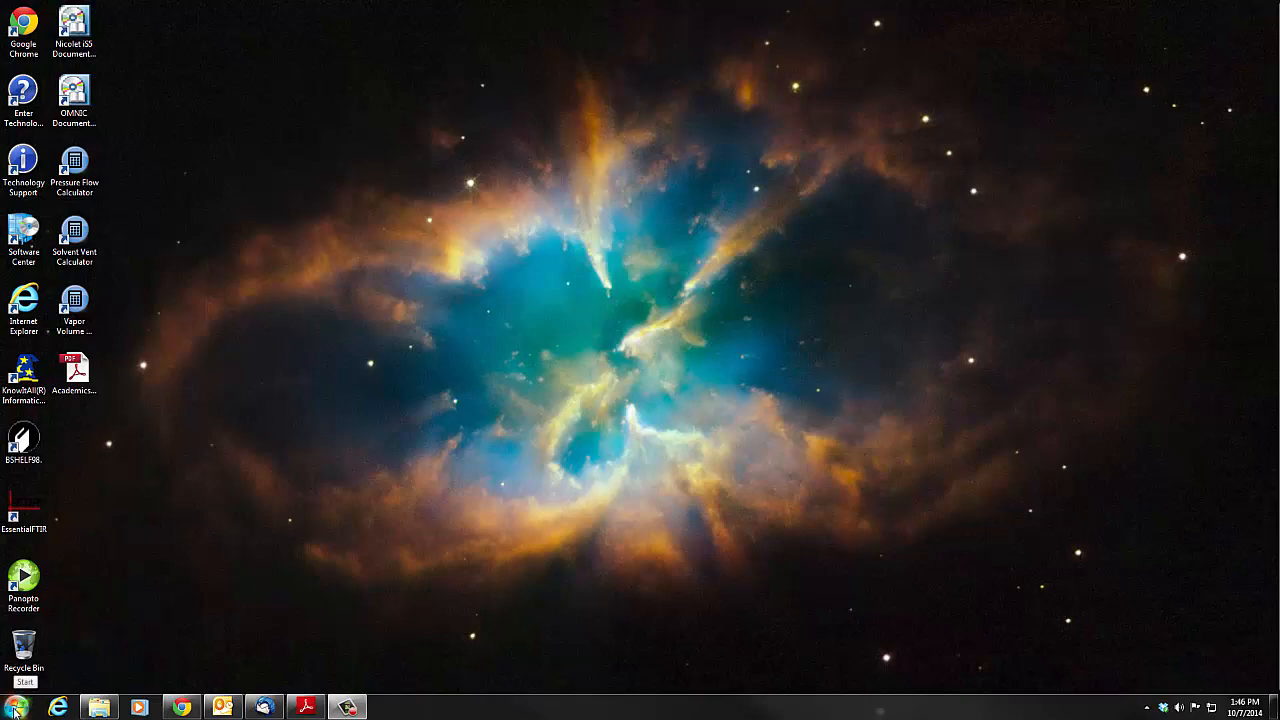
Step: Launch the 1D NMR Processor from the ACDLABS 12.0 group in the Start menu
{"action": "left_click", "coordinate": [24, 704]}
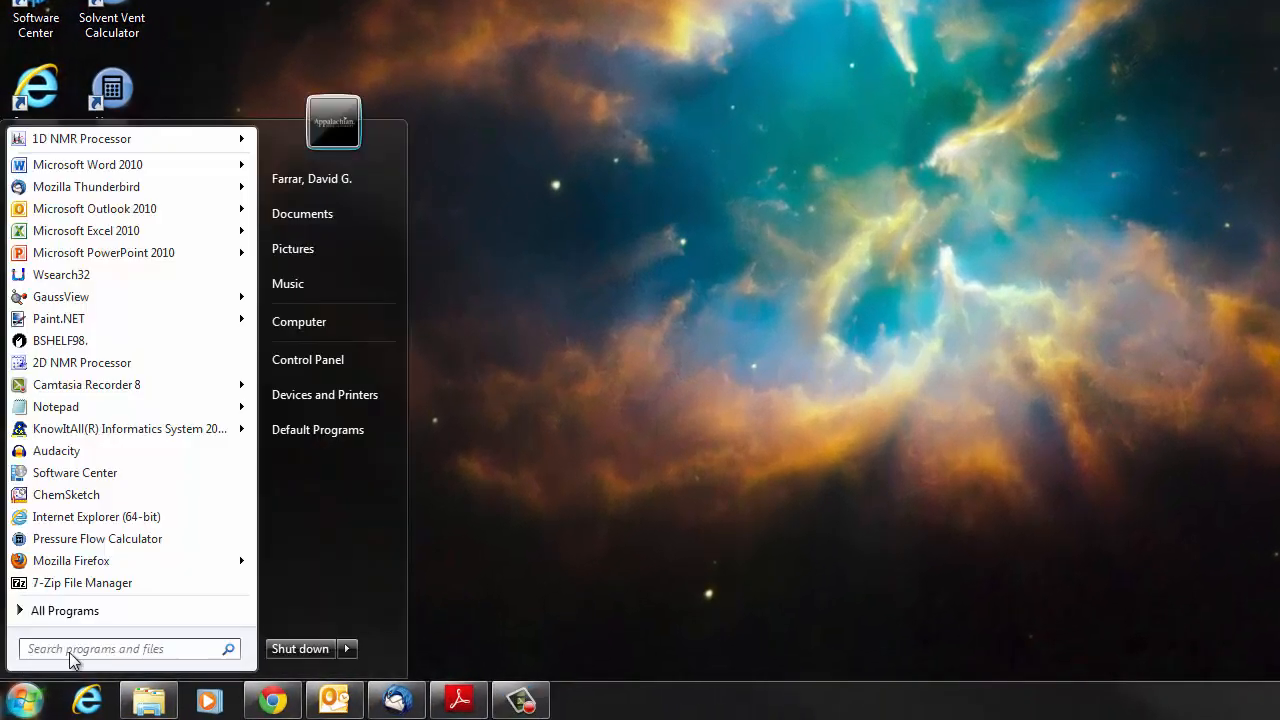
{"action": "left_click", "coordinate": [64, 610]}
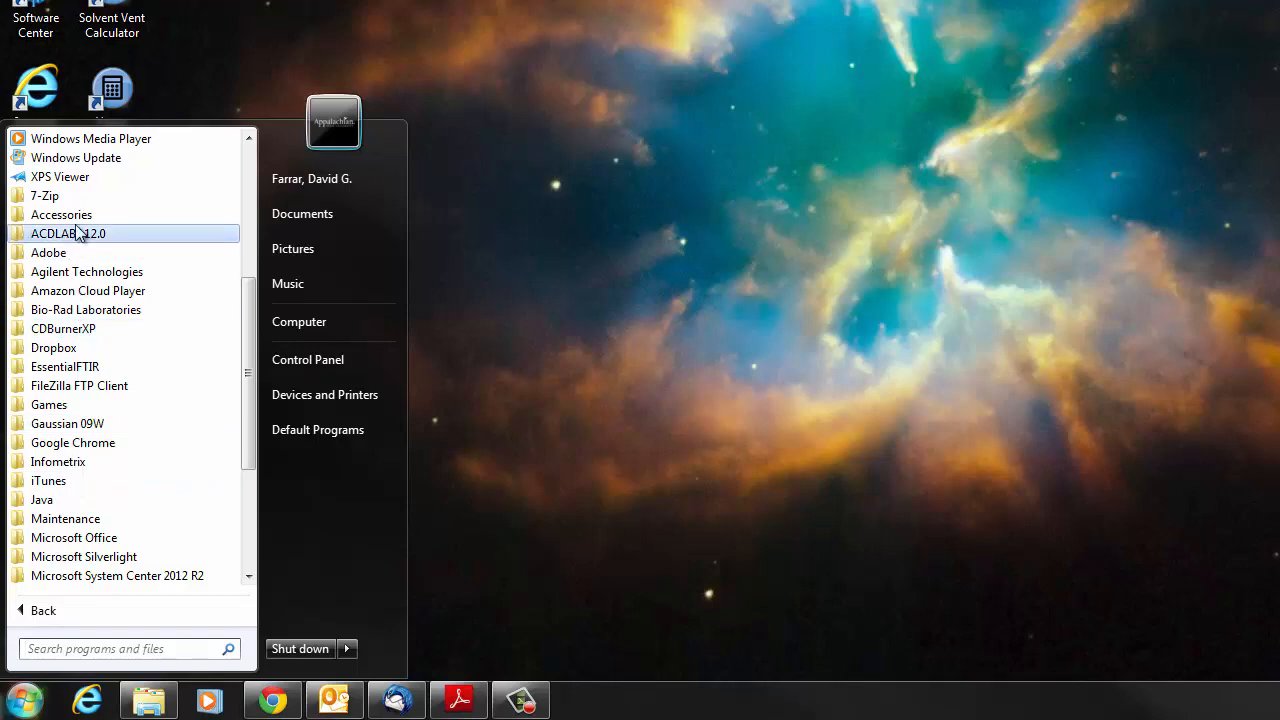
{"action": "left_click", "coordinate": [68, 232]}
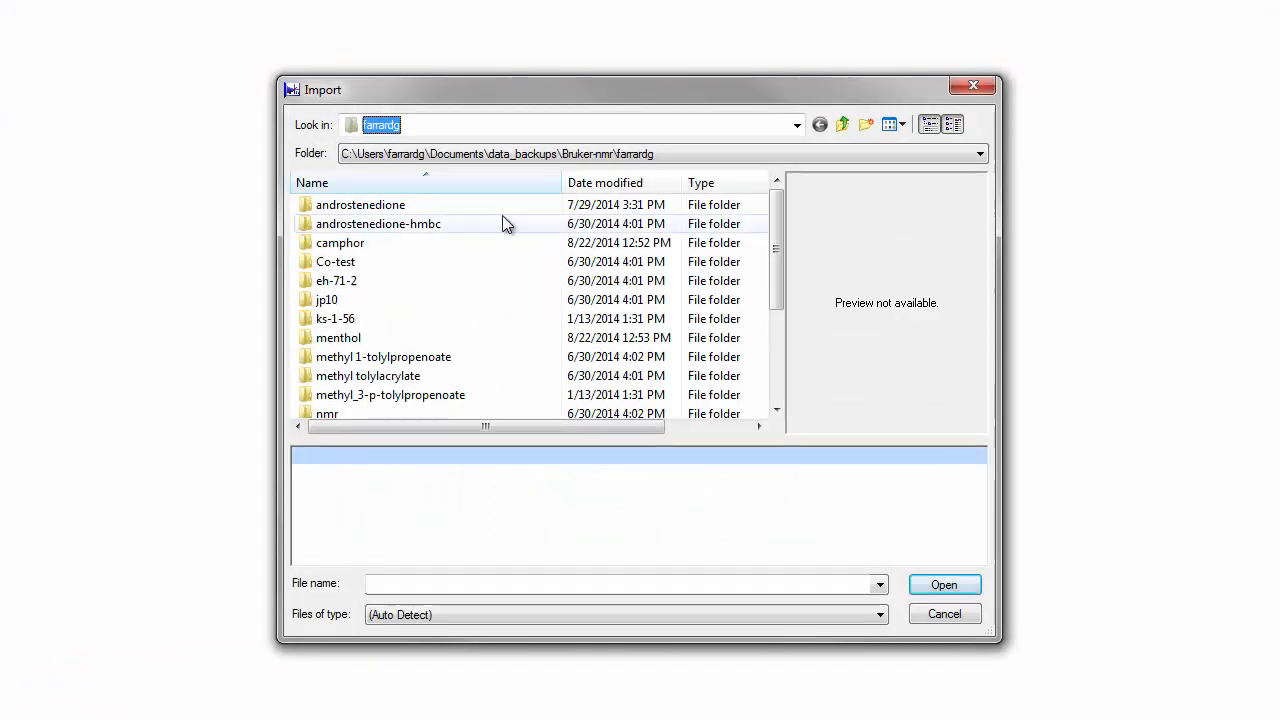
Step: Browse to wittig-nmr folder 1 and import its fid file into the processor
{"action": "double_click", "coordinate": [338, 336]}
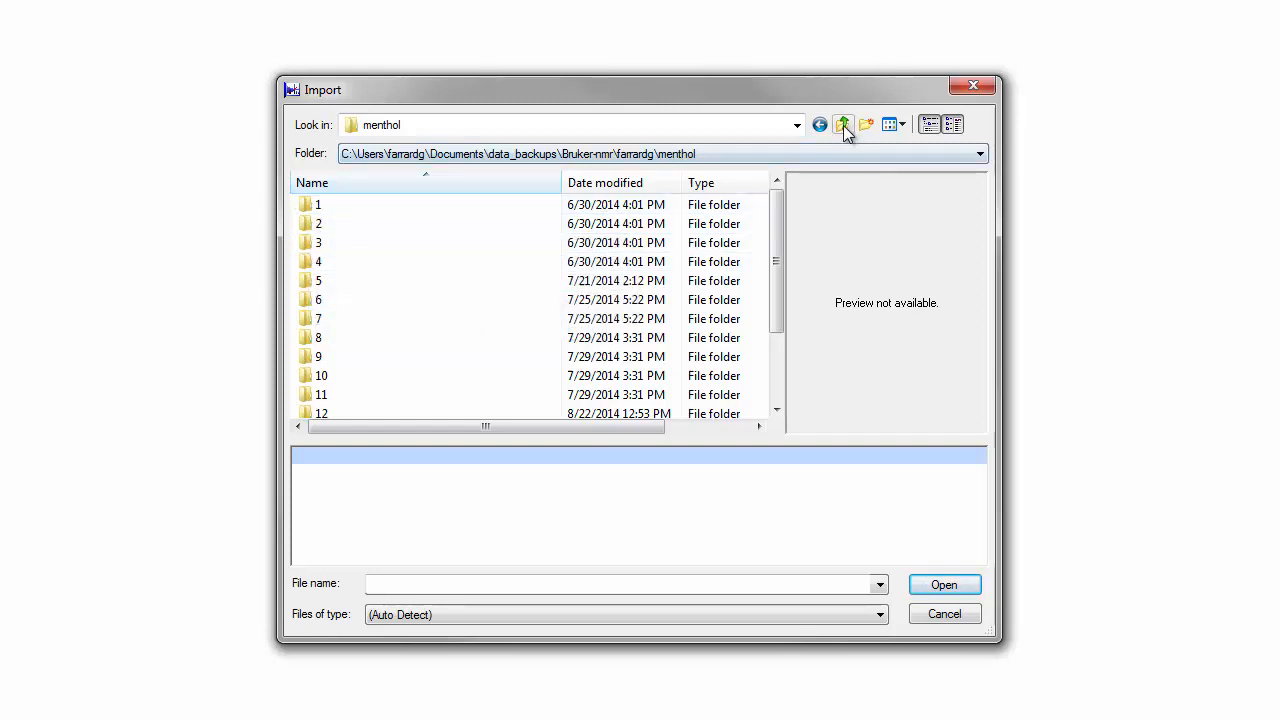
{"action": "left_click", "coordinate": [844, 124]}
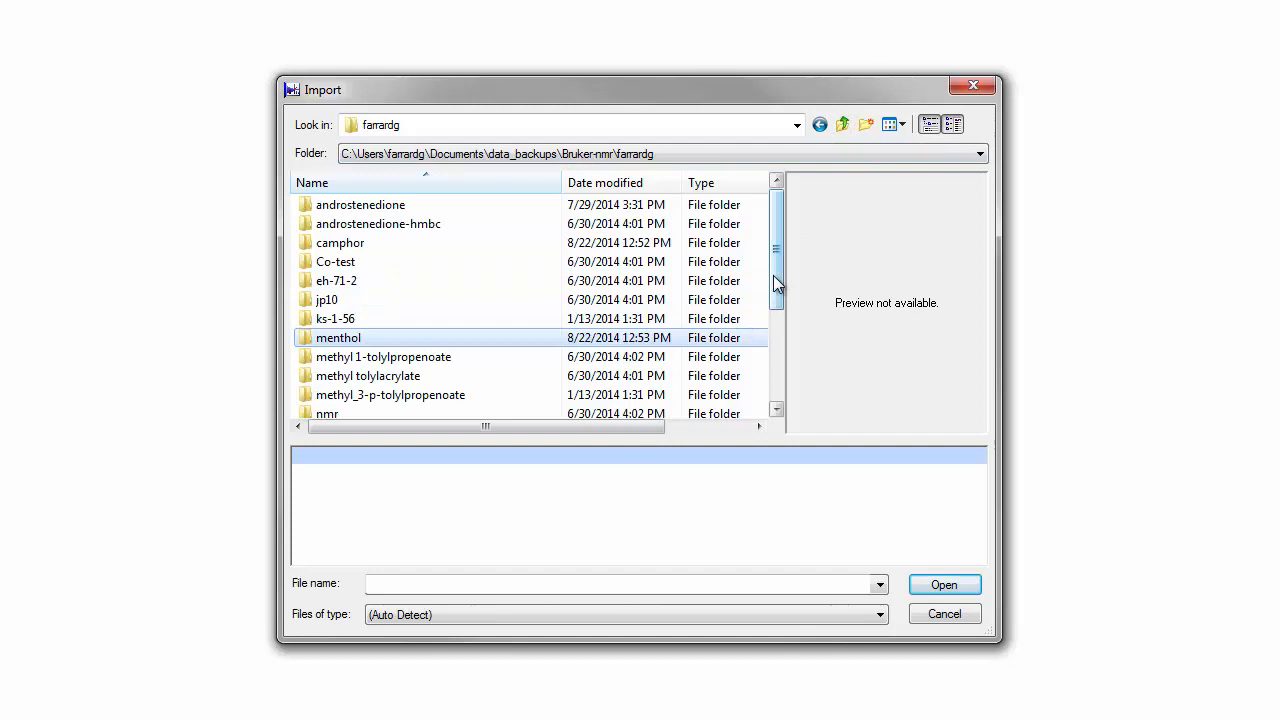
{"action": "scroll", "scroll_direction": "down", "scroll_amount": 3}
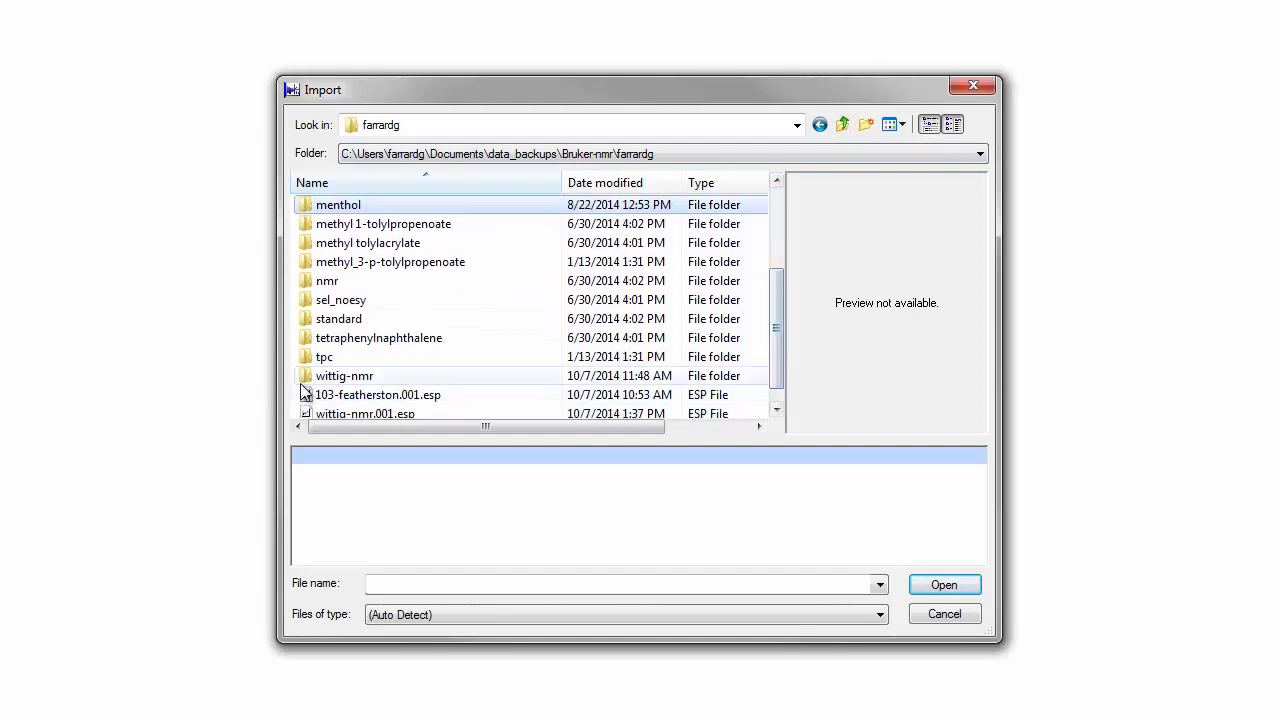
{"action": "double_click", "coordinate": [344, 376]}
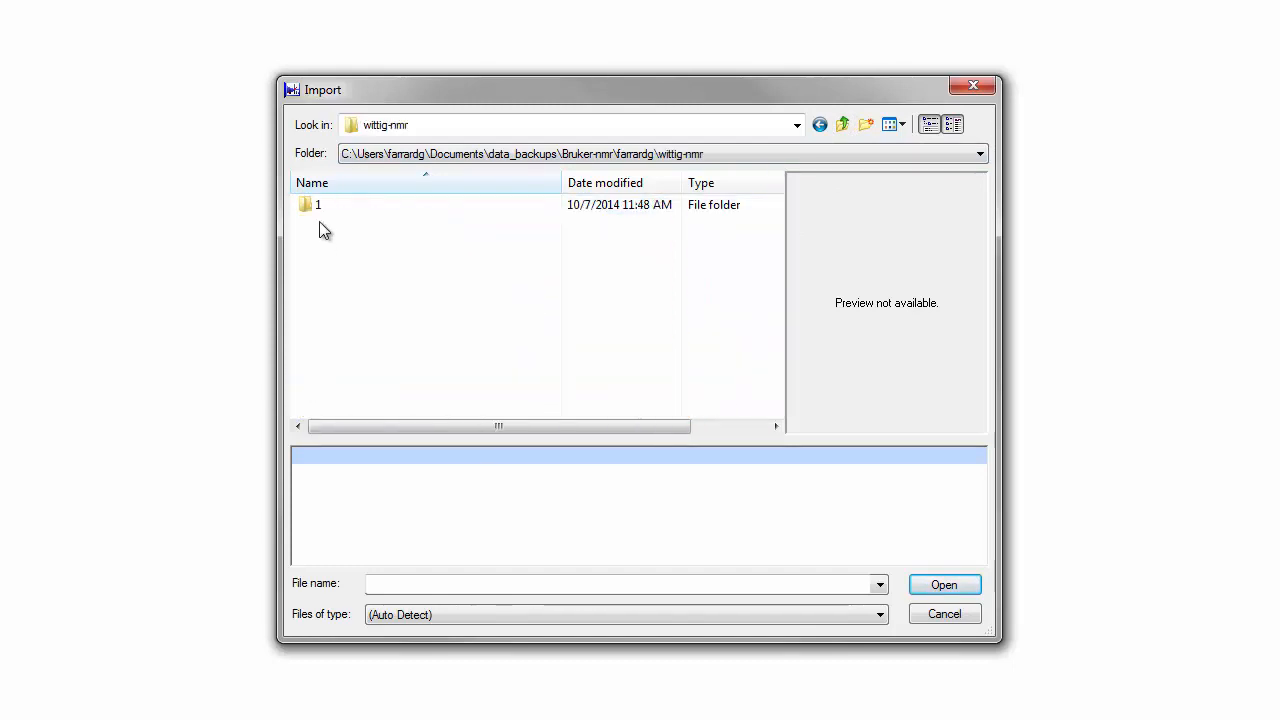
{"action": "left_click", "coordinate": [316, 204]}
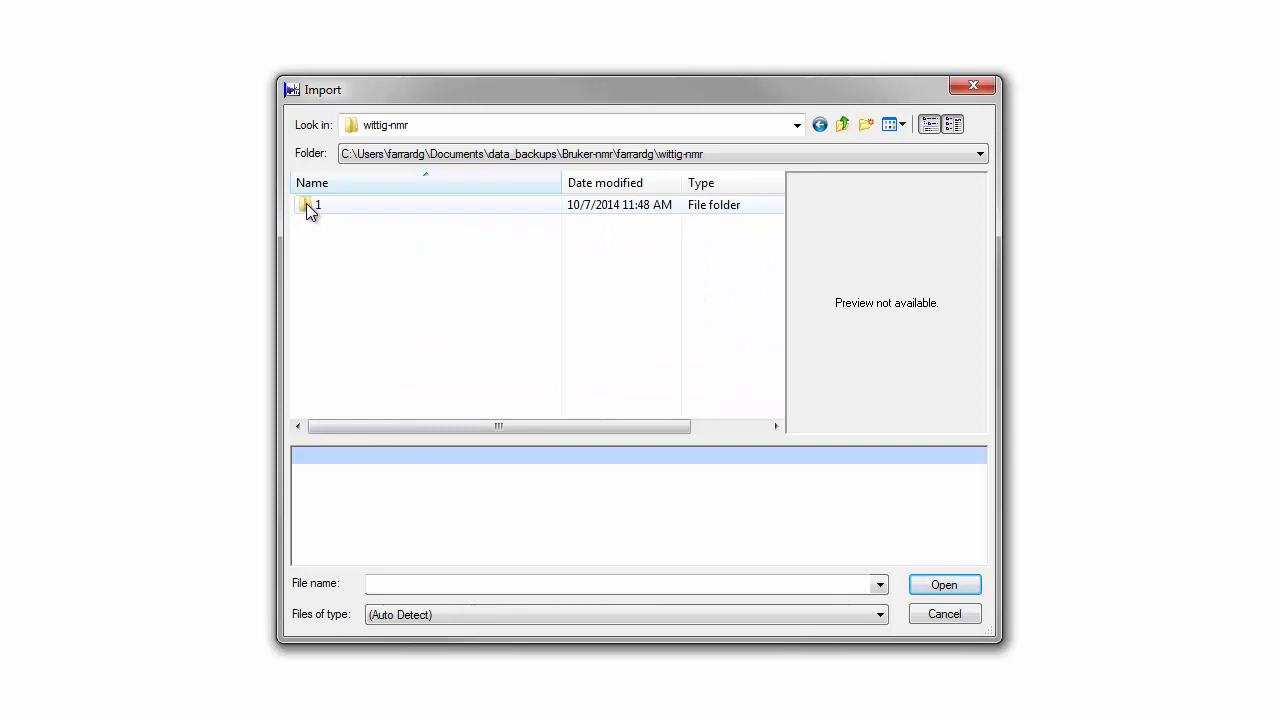
{"action": "double_click", "coordinate": [318, 204]}
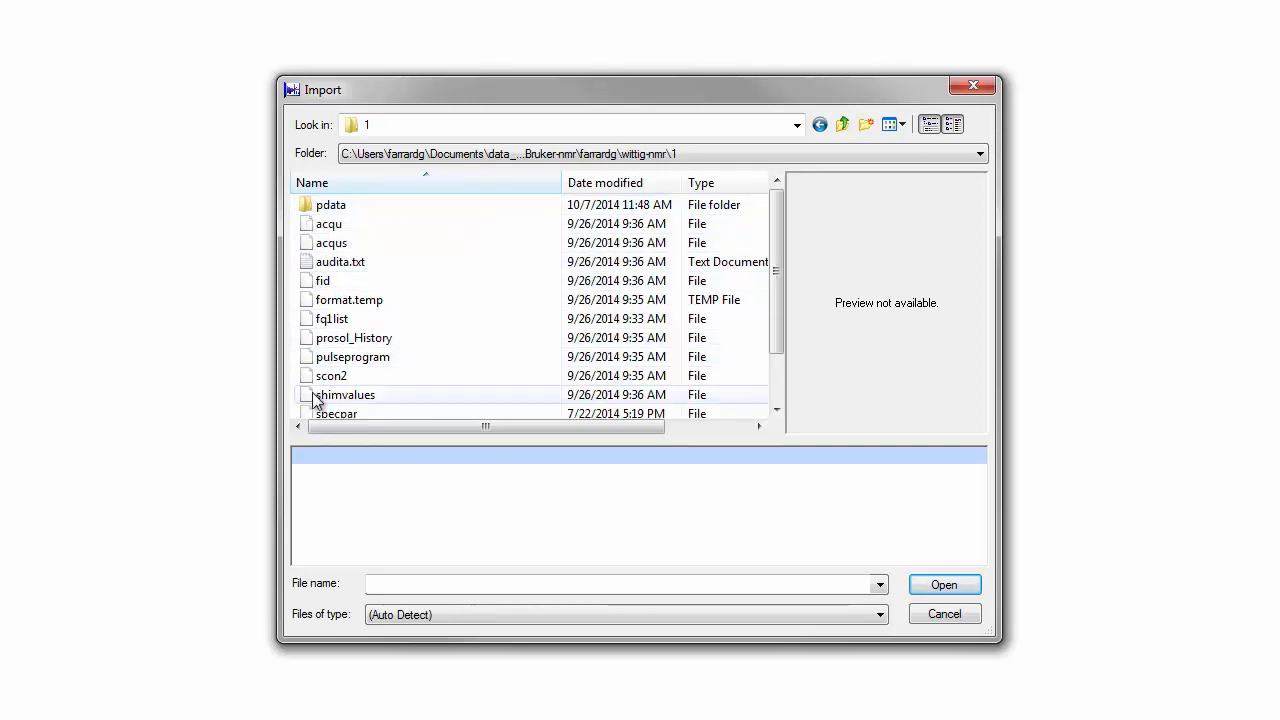
{"action": "mouse_move", "coordinate": [322, 280]}
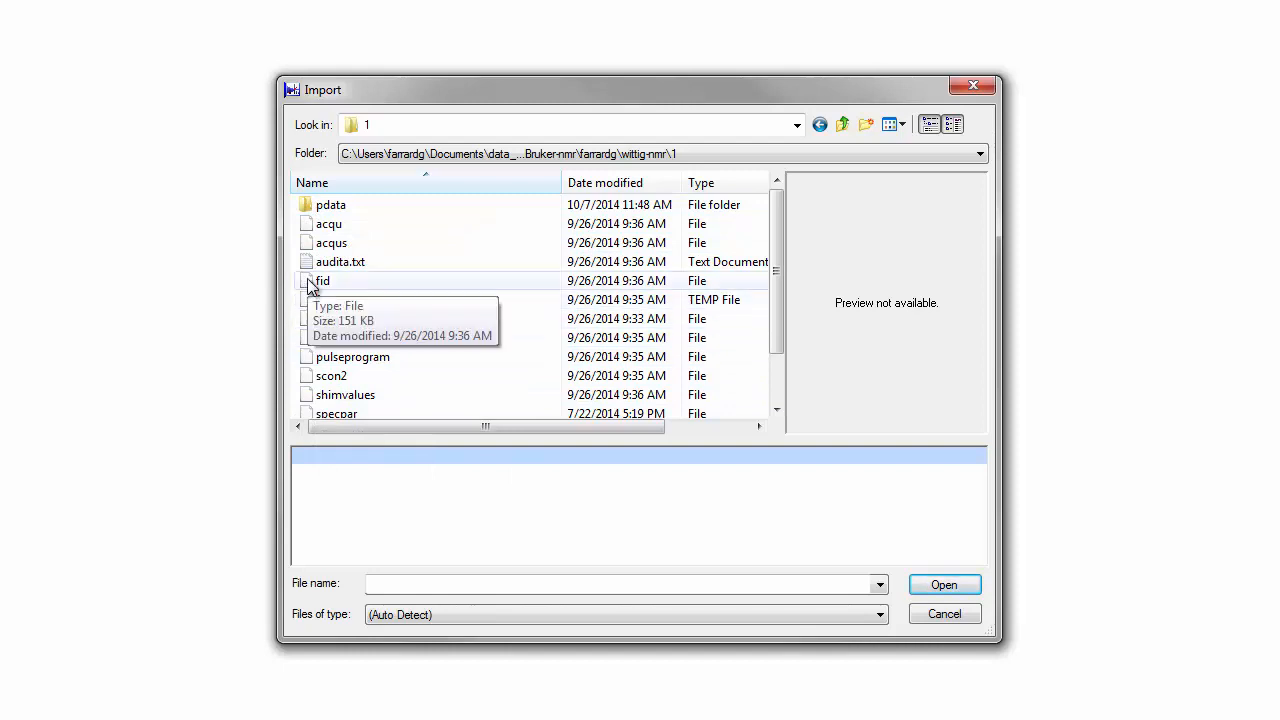
{"action": "left_click", "coordinate": [322, 280]}
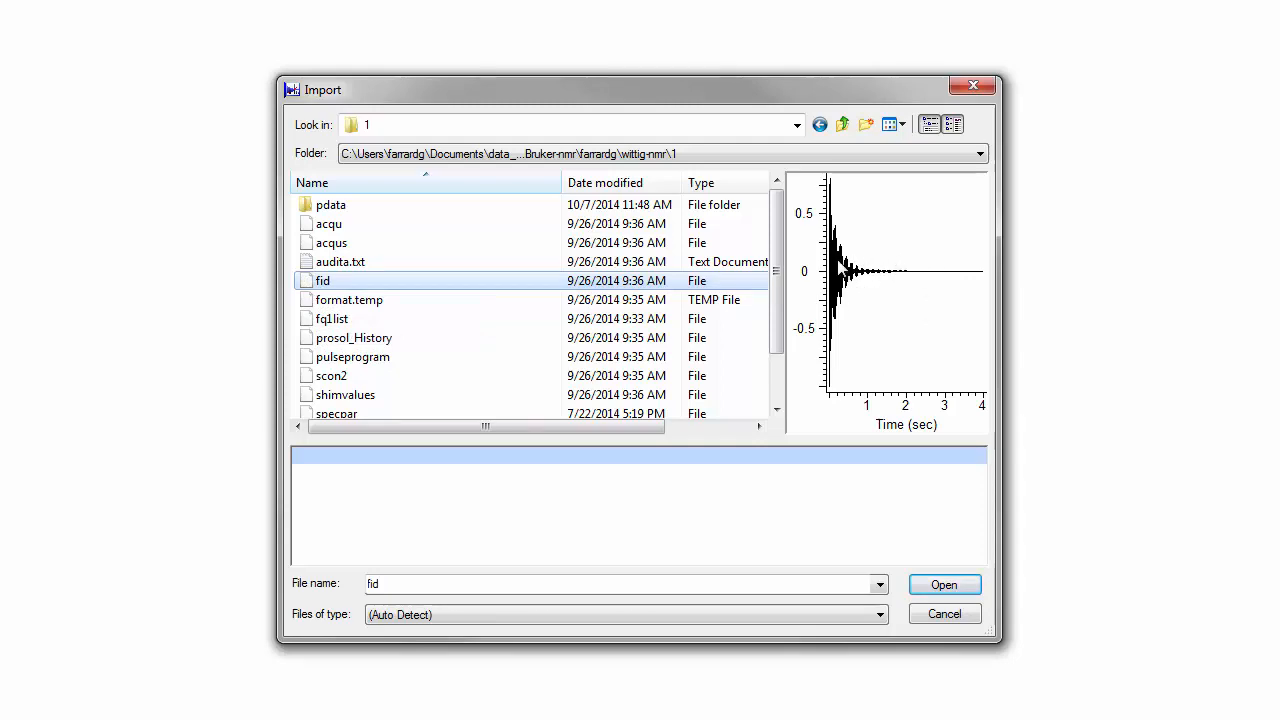
{"action": "left_click", "coordinate": [944, 584]}
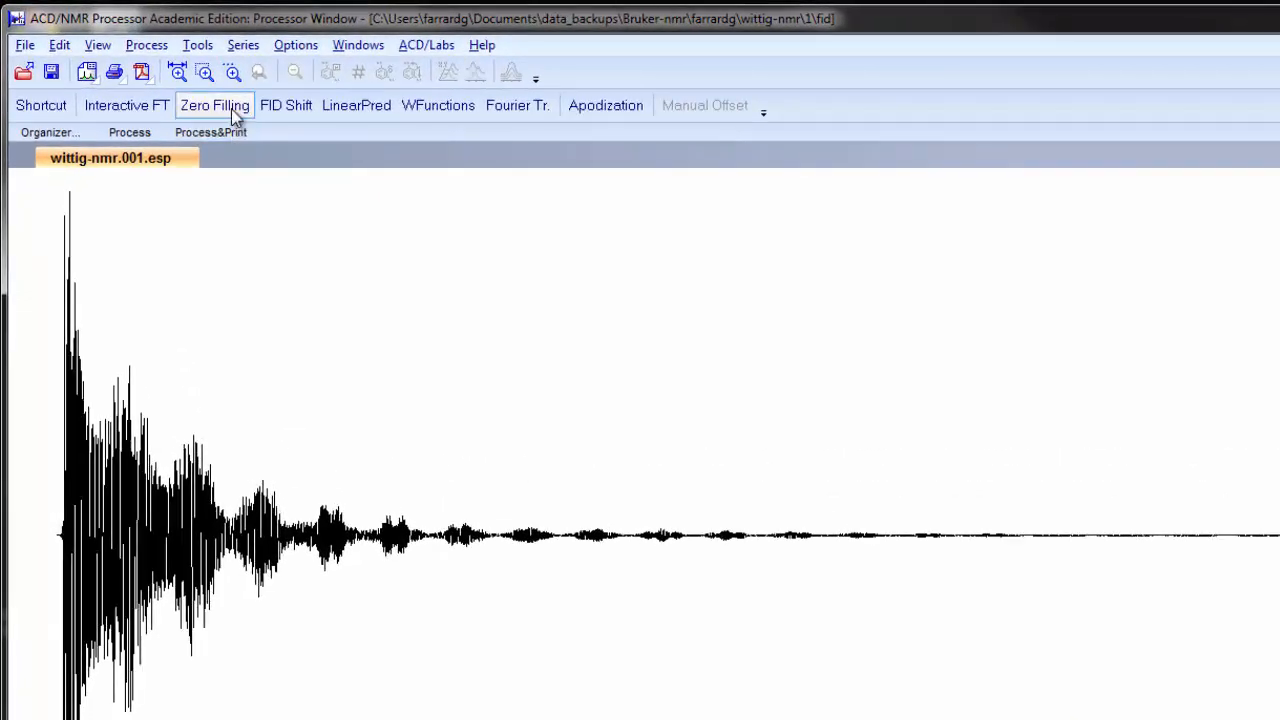
Step: Zero-fill the FID to 65536 points and Fourier transform it into a spectrum
{"action": "left_click", "coordinate": [214, 104]}
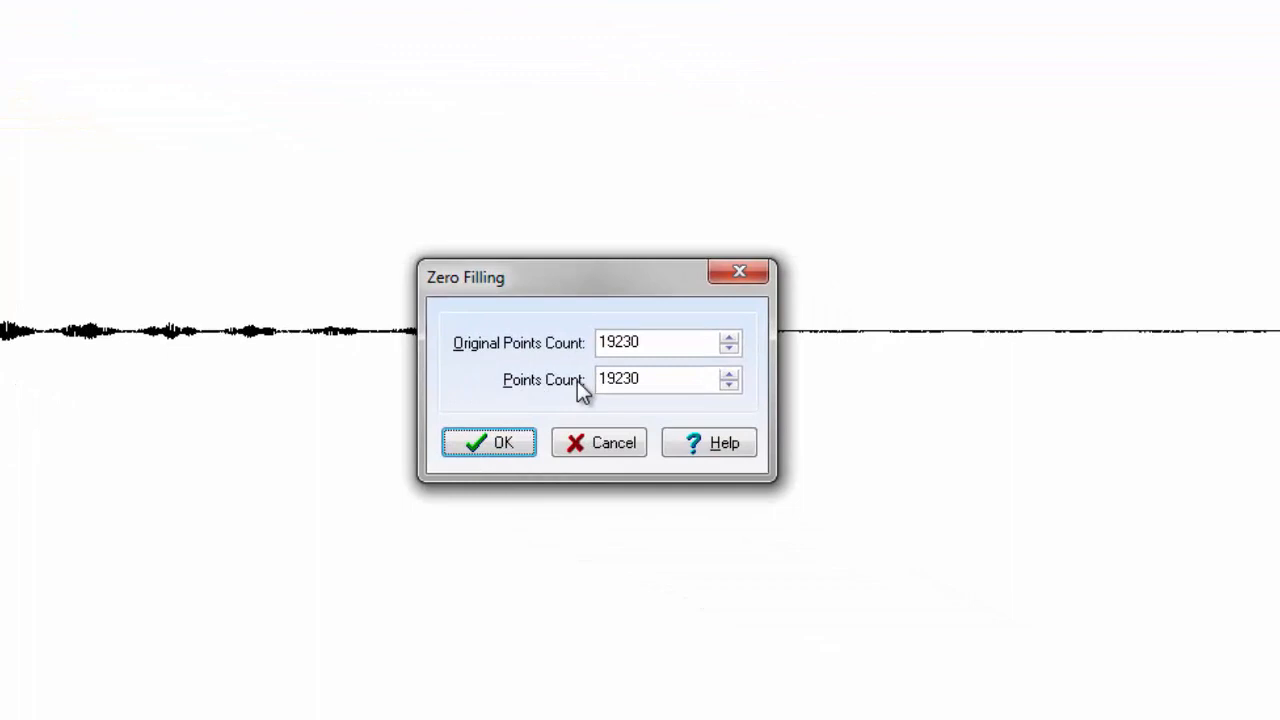
{"action": "left_click", "coordinate": [728, 374]}
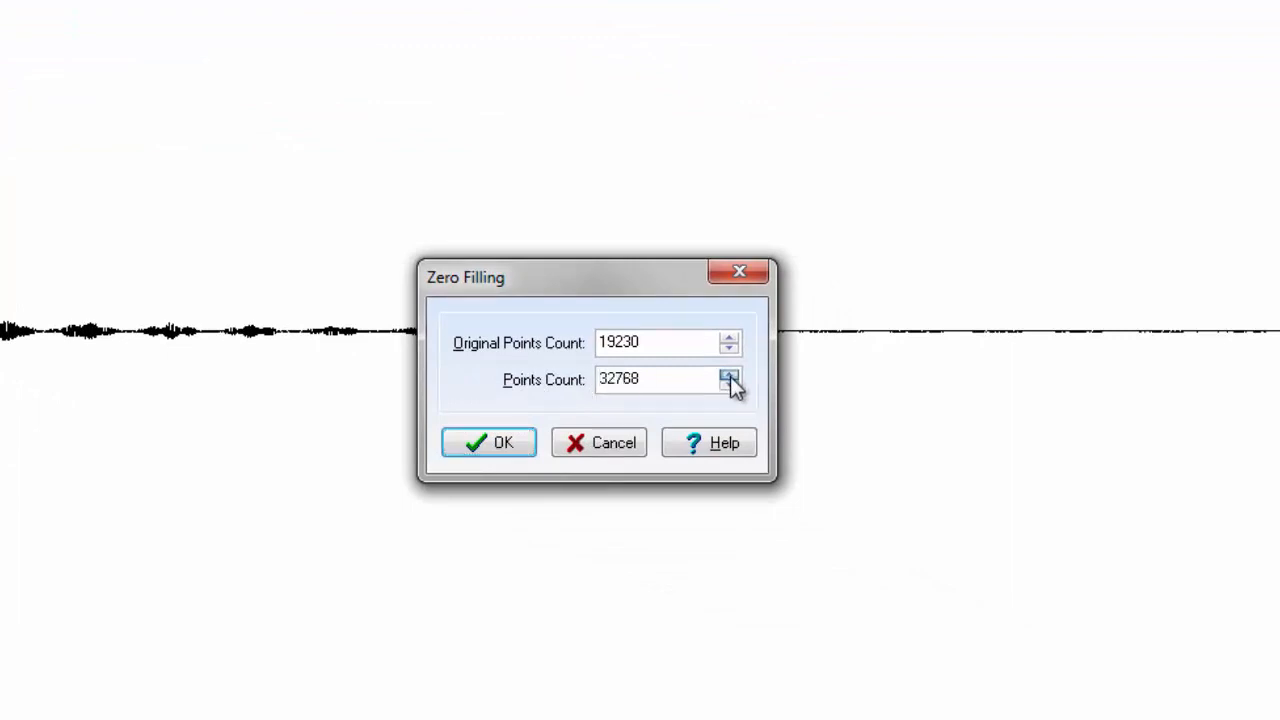
{"action": "left_click", "coordinate": [728, 374]}
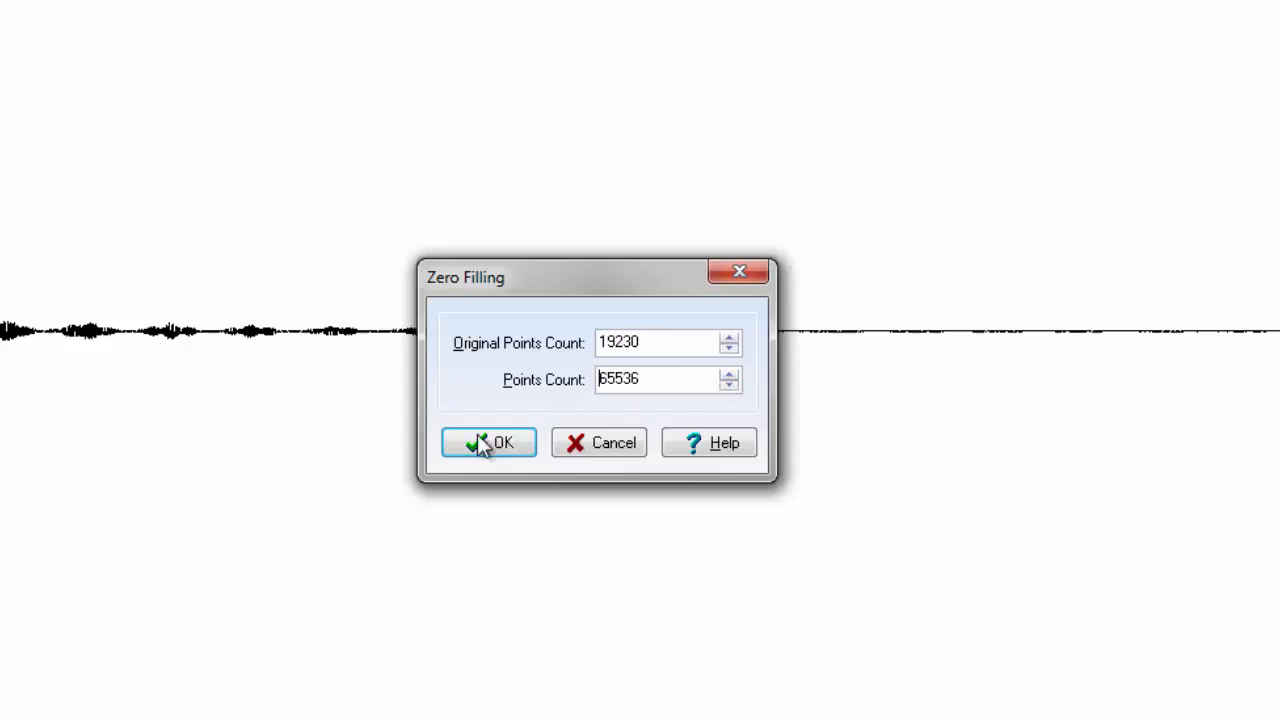
{"action": "left_click", "coordinate": [488, 442]}
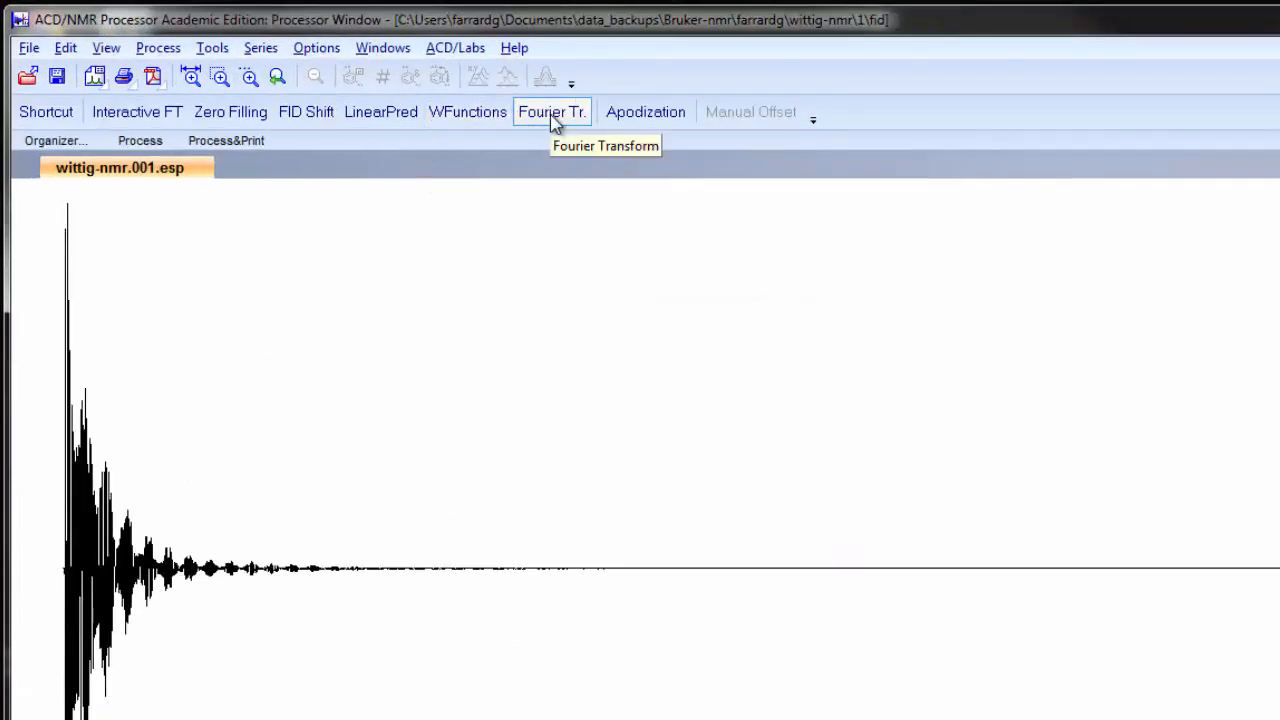
{"action": "left_click", "coordinate": [552, 112]}
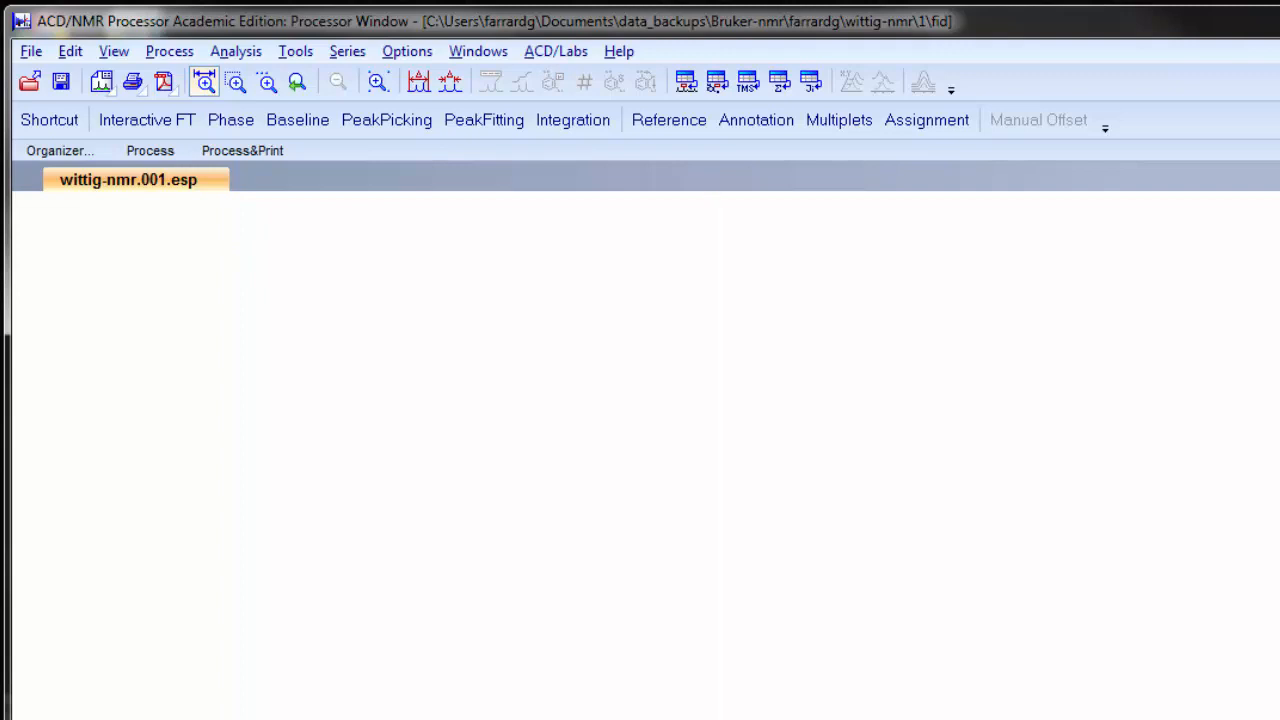
Step: Show the whole spectrum, inspect the 4.1 ppm multiplets, then restore the full view
{"action": "left_click", "coordinate": [204, 82]}
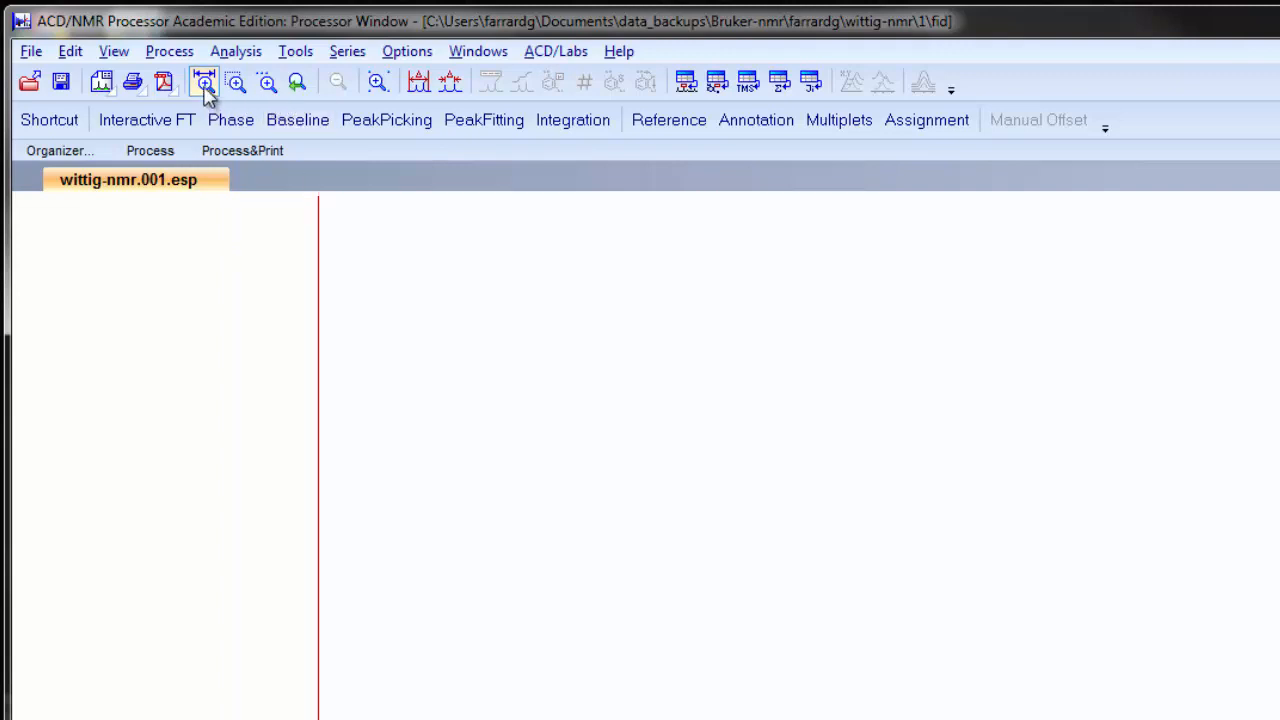
{"action": "mouse_move", "coordinate": [204, 82]}
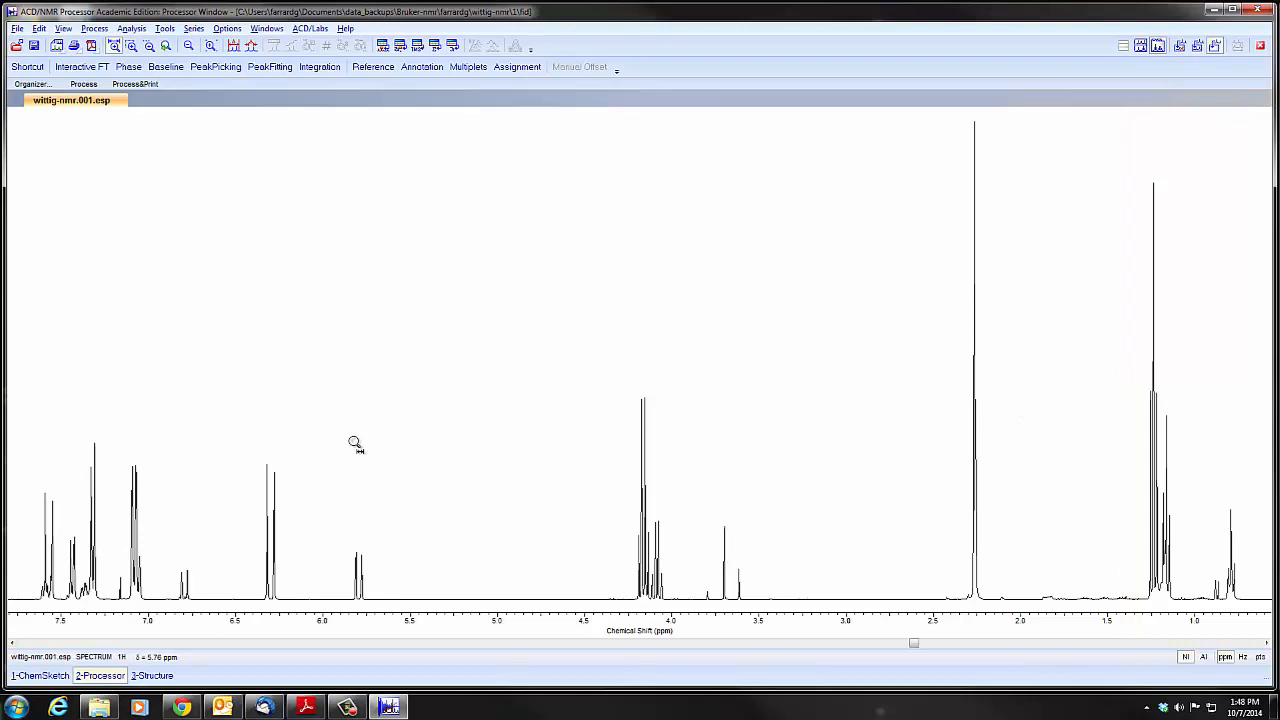
{"action": "left_click_drag", "start_coordinate": [592, 440], "coordinate": [708, 440]}
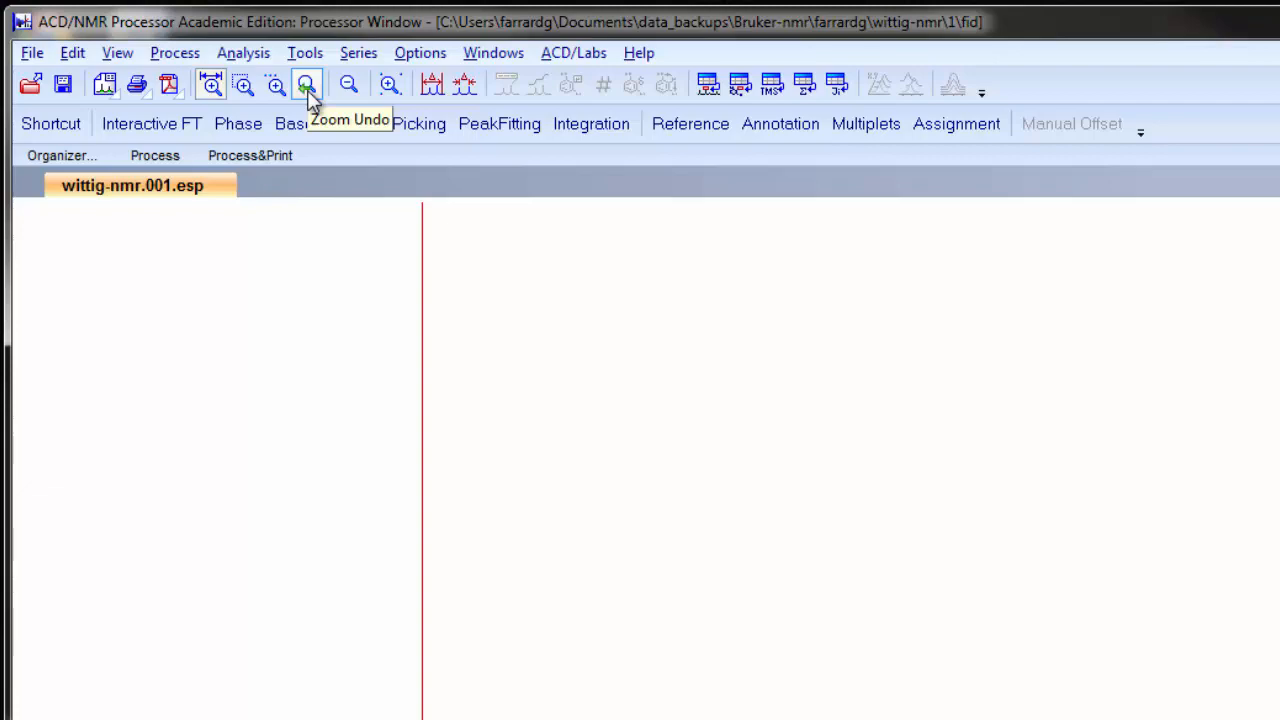
{"action": "mouse_move", "coordinate": [348, 84]}
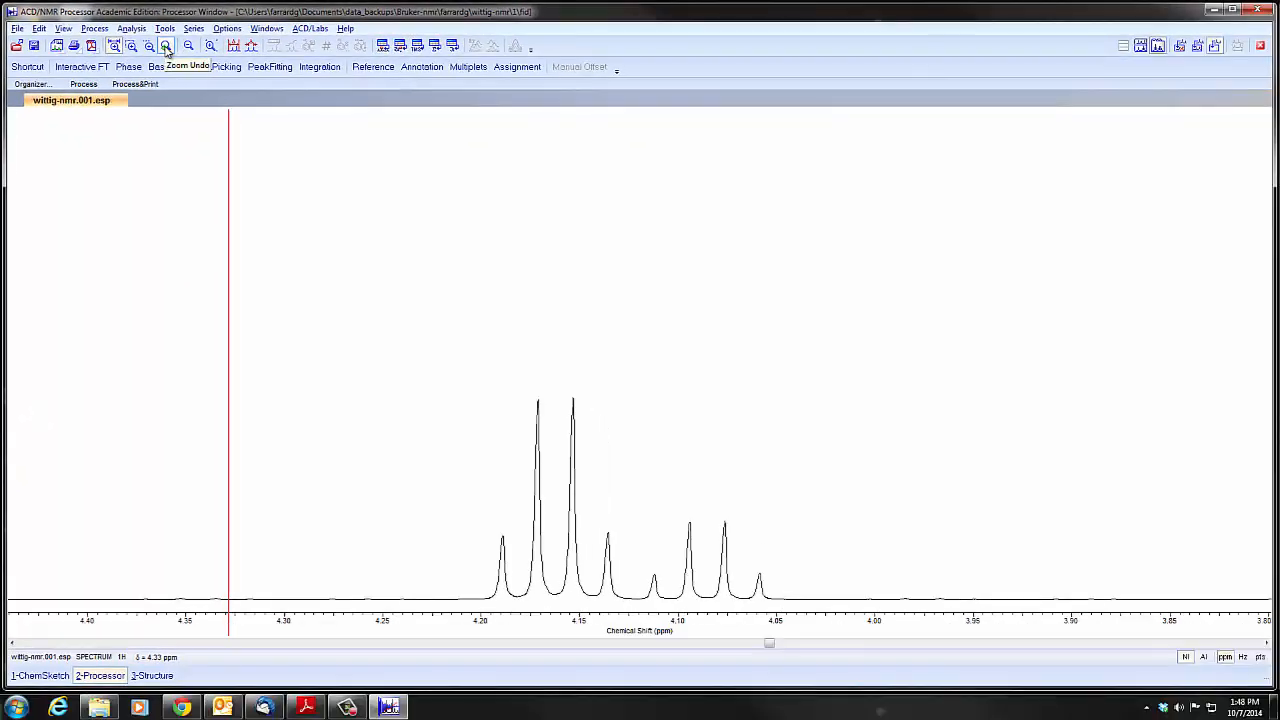
{"action": "left_click", "coordinate": [164, 46]}
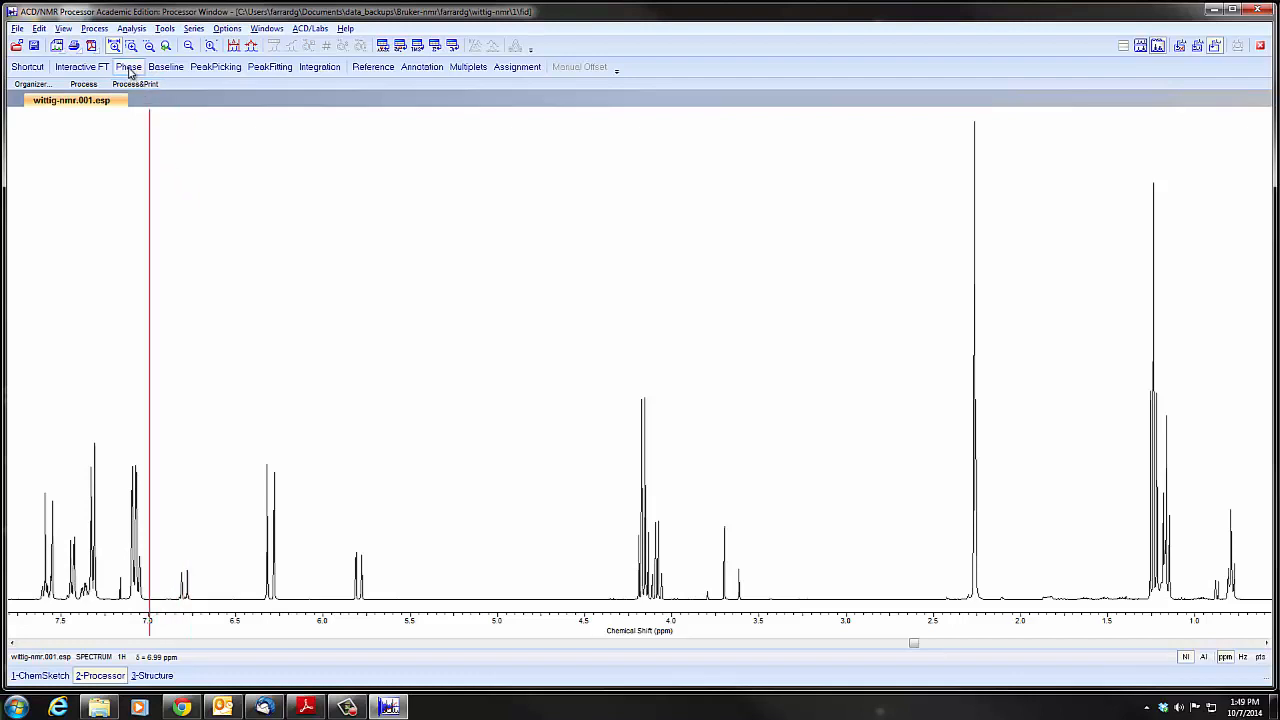
Step: Try manual and automatic phase correction of the spectrum, then discard the changes
{"action": "left_click", "coordinate": [128, 66]}
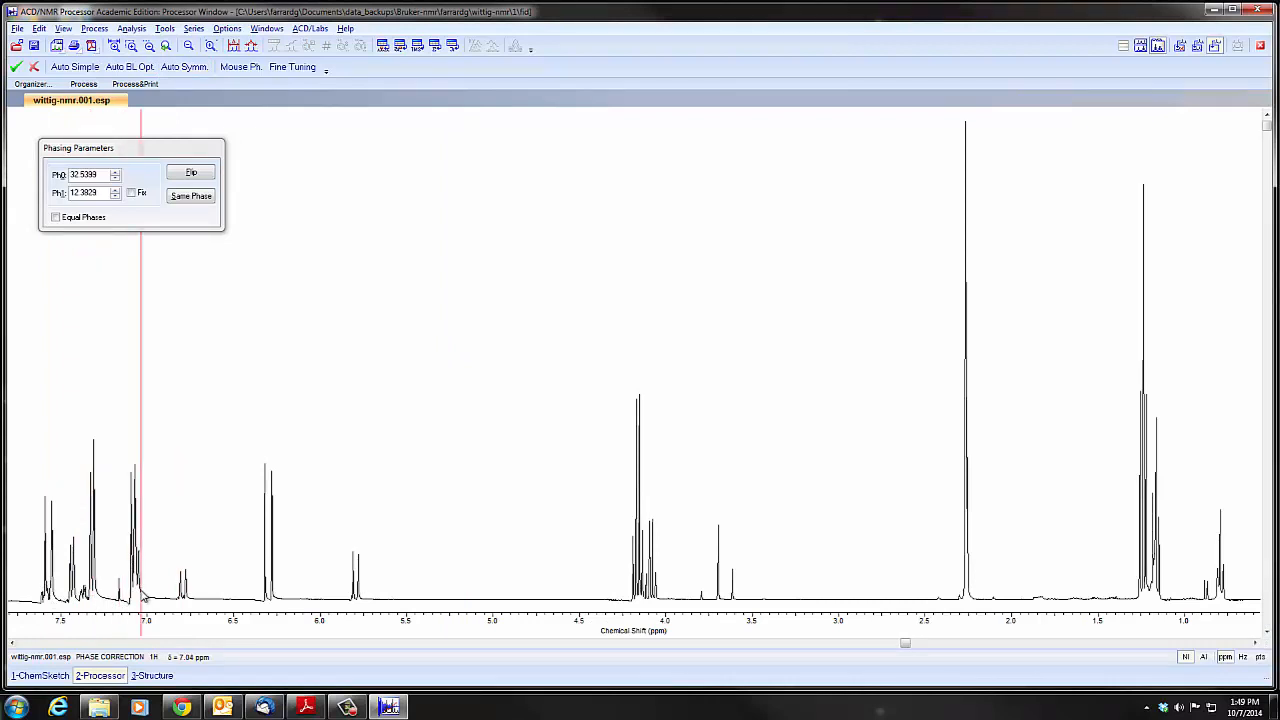
{"action": "left_click_drag", "start_coordinate": [144, 608], "coordinate": [112, 608]}
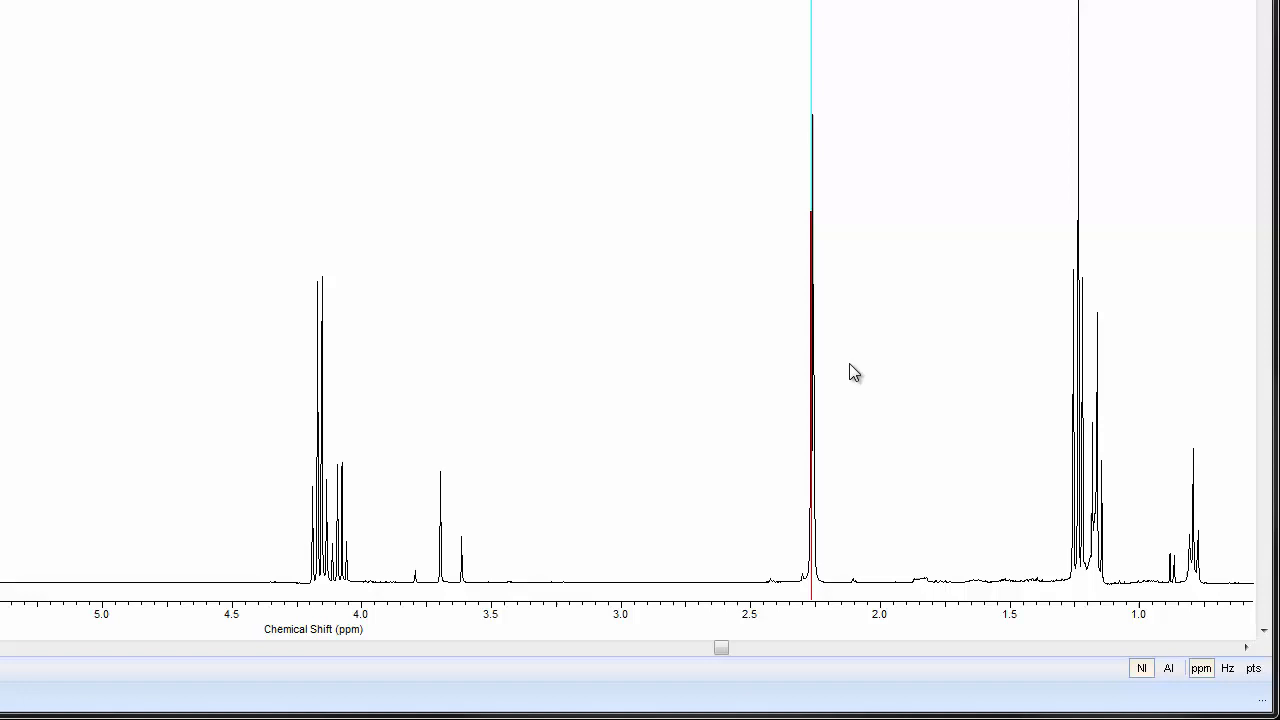
{"action": "left_click", "coordinate": [850, 376]}
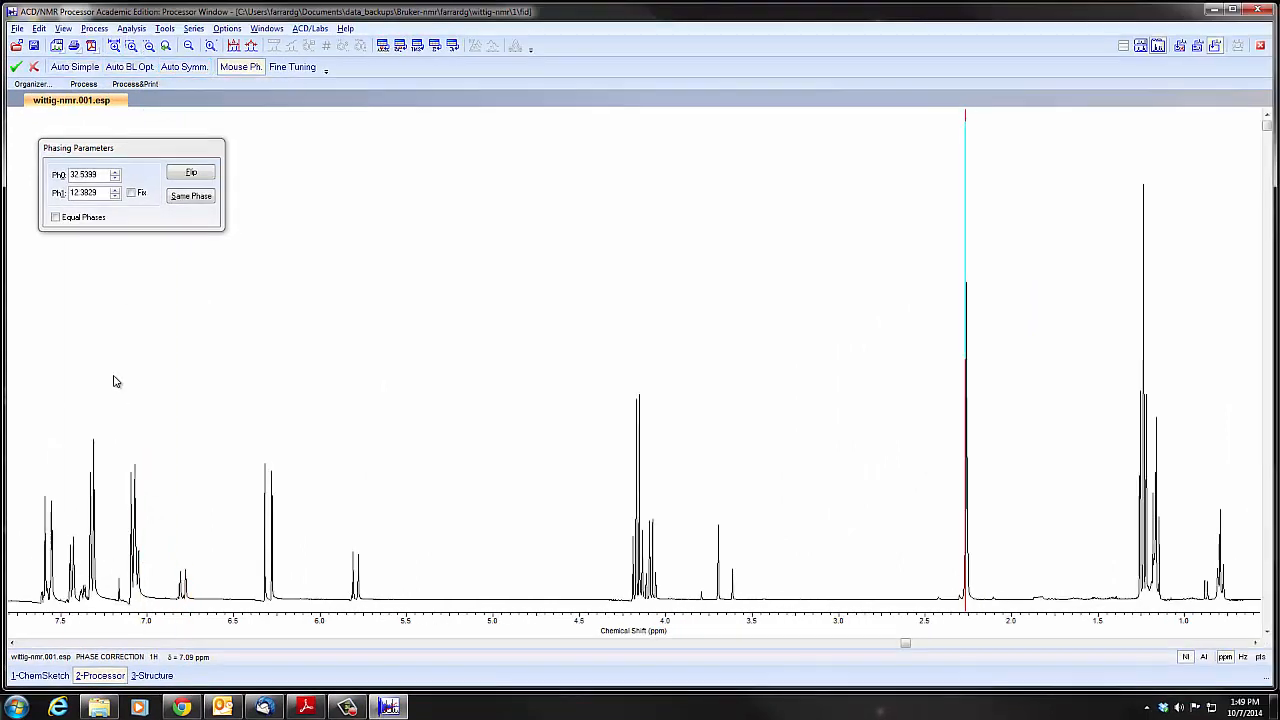
{"action": "mouse_move", "coordinate": [128, 66]}
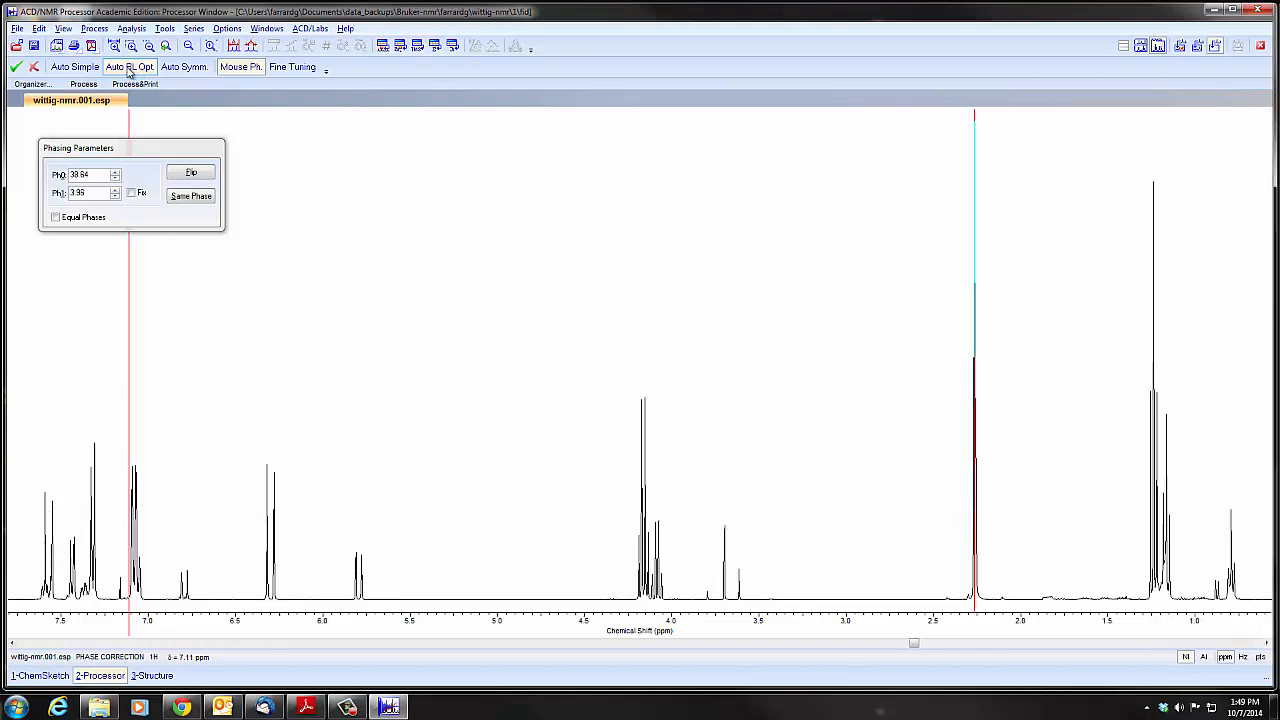
{"action": "left_click", "coordinate": [74, 66]}
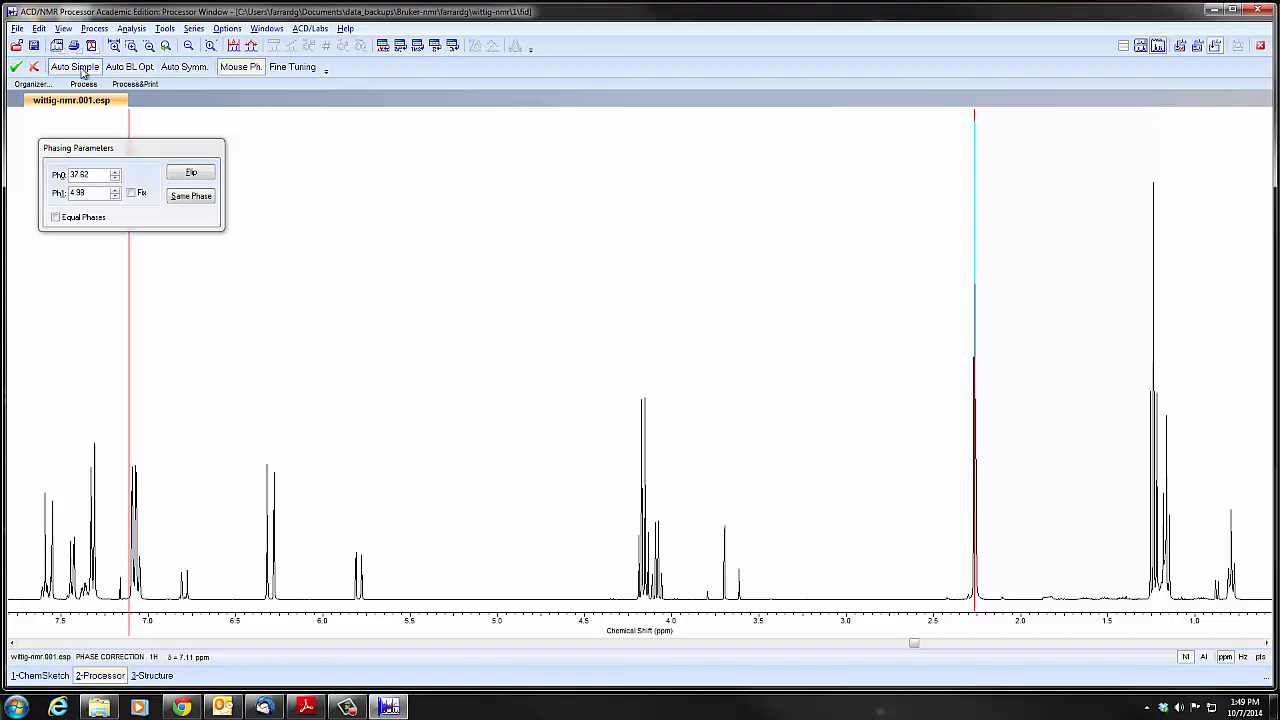
{"action": "mouse_move", "coordinate": [76, 66]}
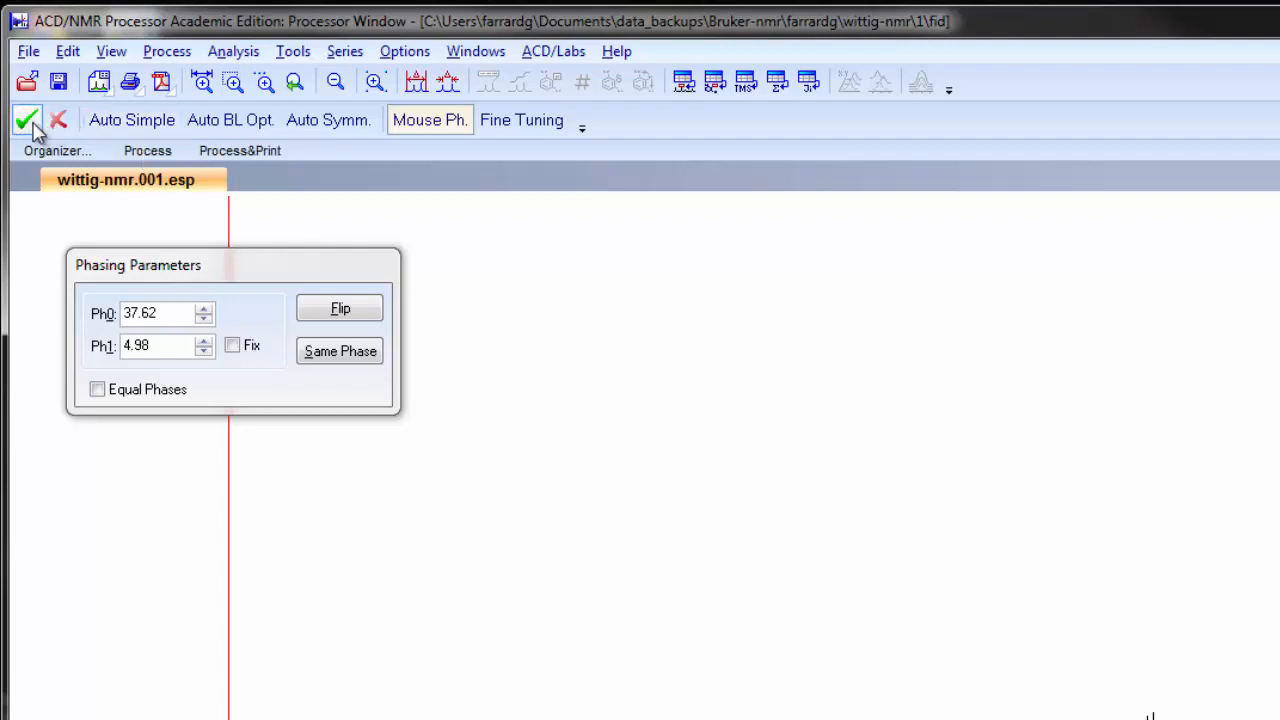
{"action": "mouse_move", "coordinate": [28, 120]}
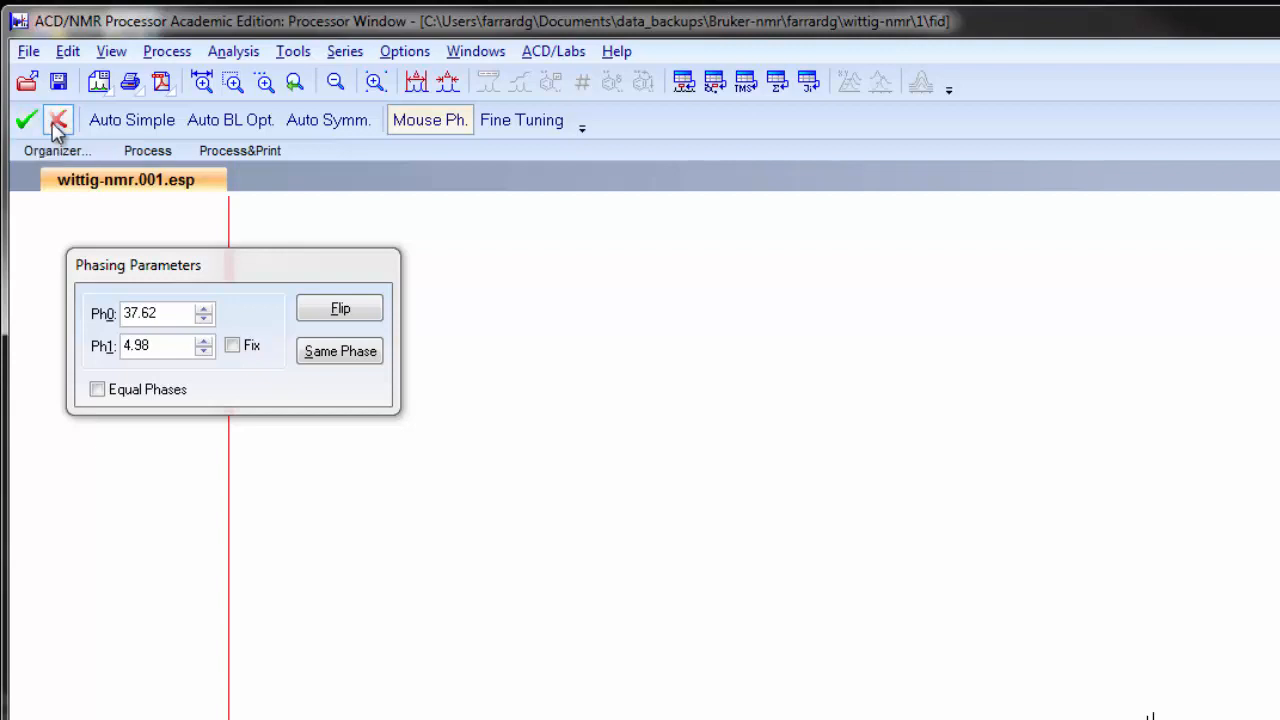
{"action": "mouse_move", "coordinate": [56, 120]}
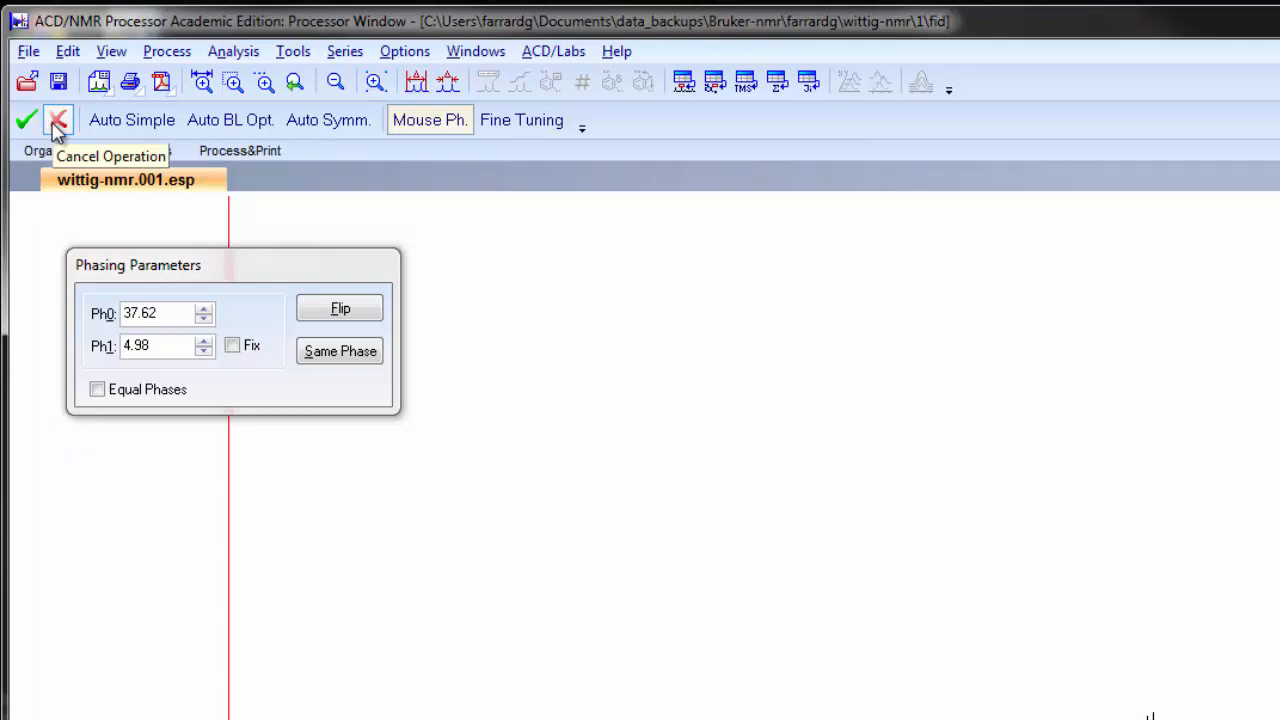
{"action": "left_click", "coordinate": [56, 120]}
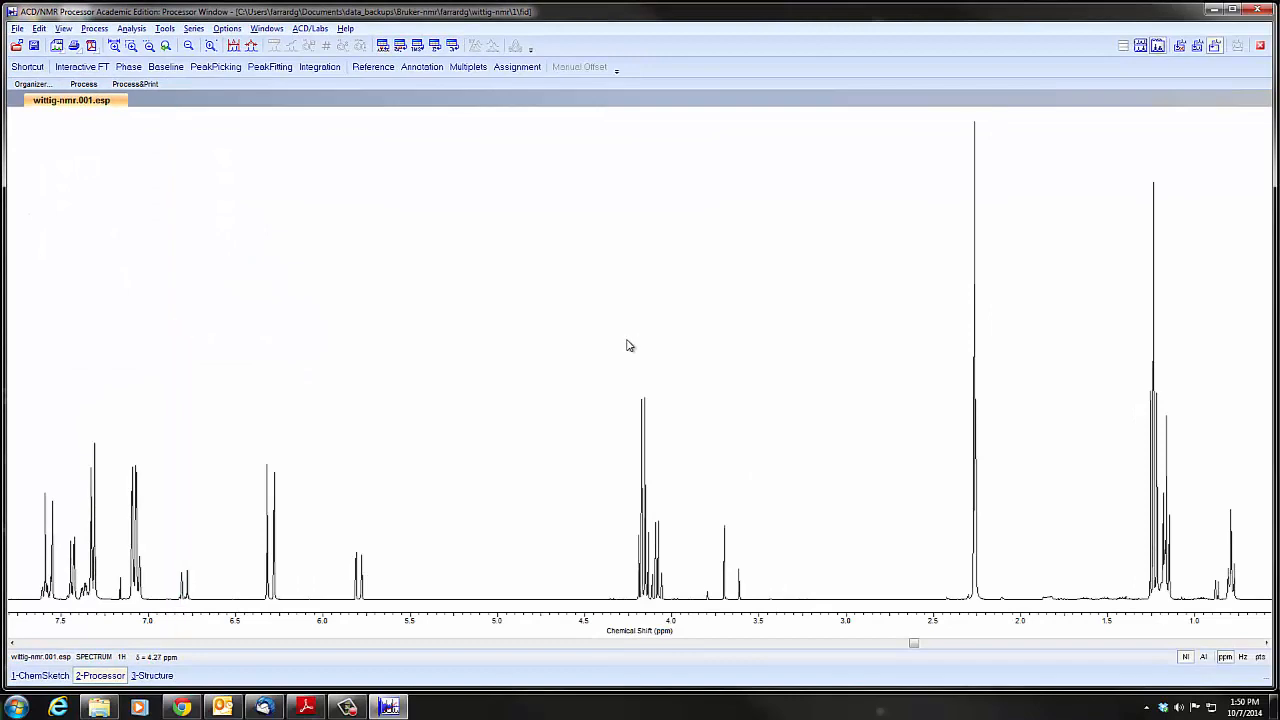
Step: Label peaks near 7.05, 6.8 and the 5.81 ppm doublet with chemical shifts and accept them
{"action": "left_click", "coordinate": [362, 112]}
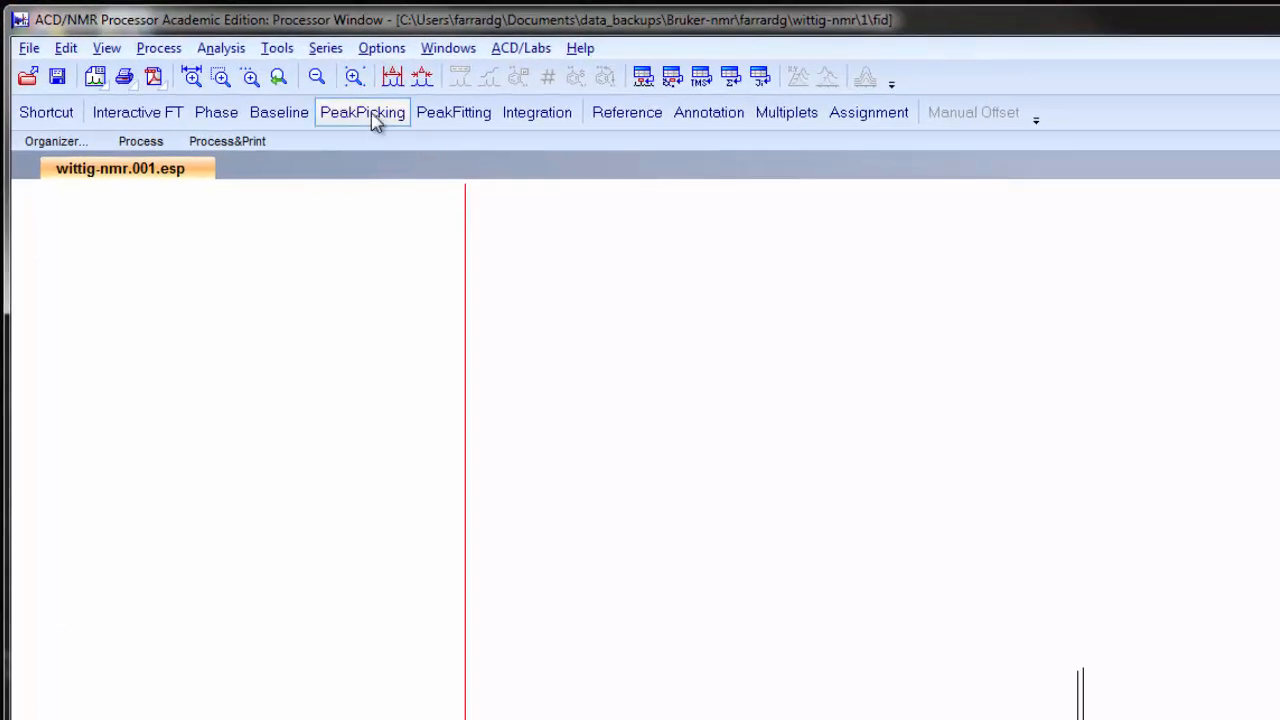
{"action": "left_click", "coordinate": [362, 112]}
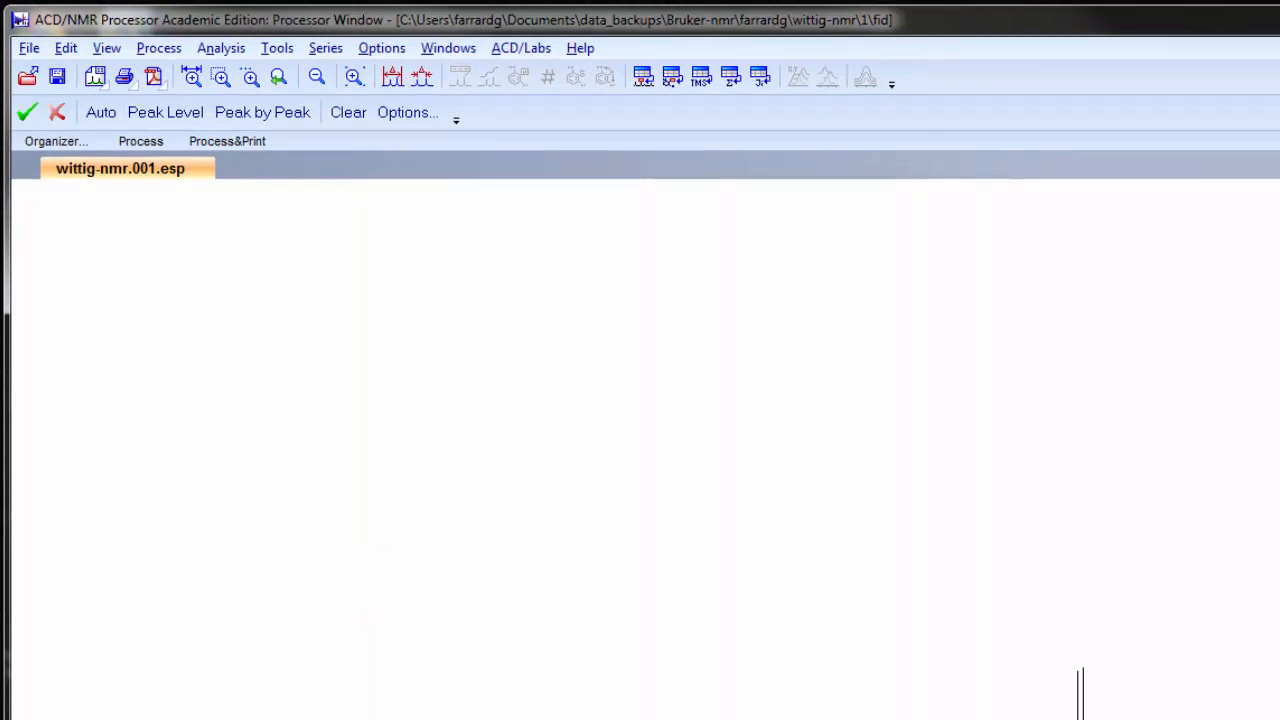
{"action": "mouse_move", "coordinate": [224, 436]}
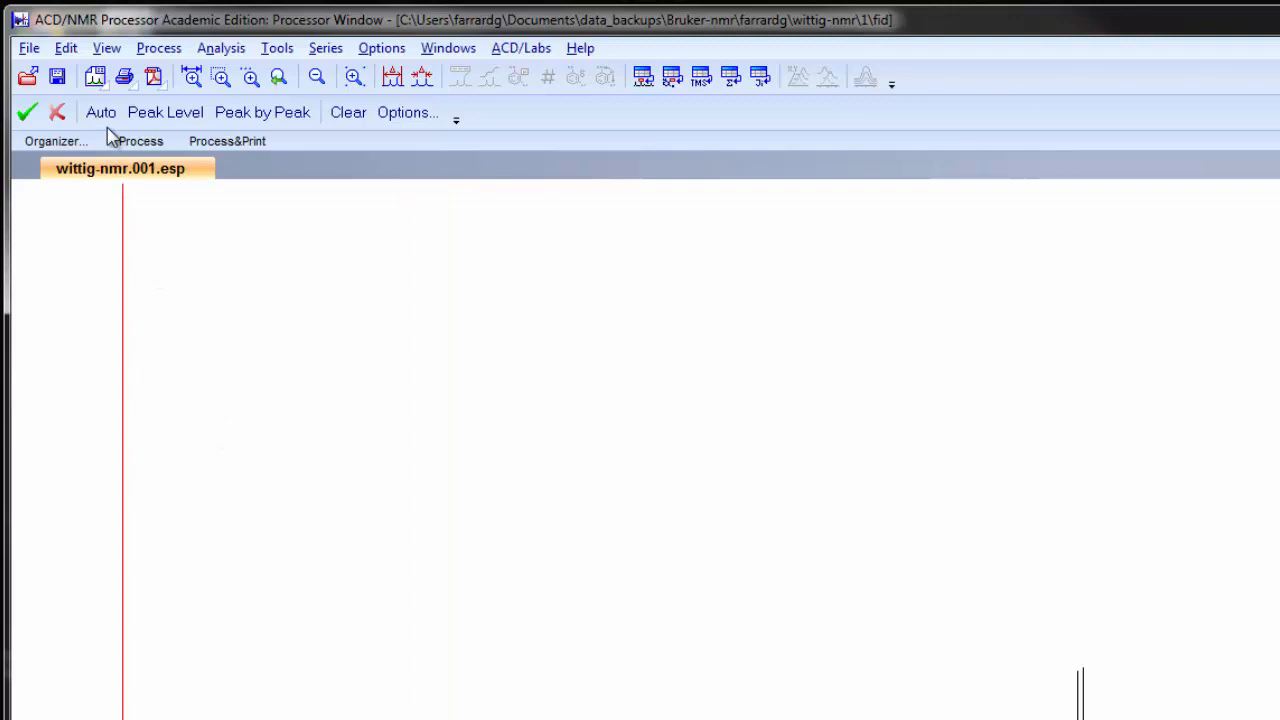
{"action": "mouse_move", "coordinate": [164, 112]}
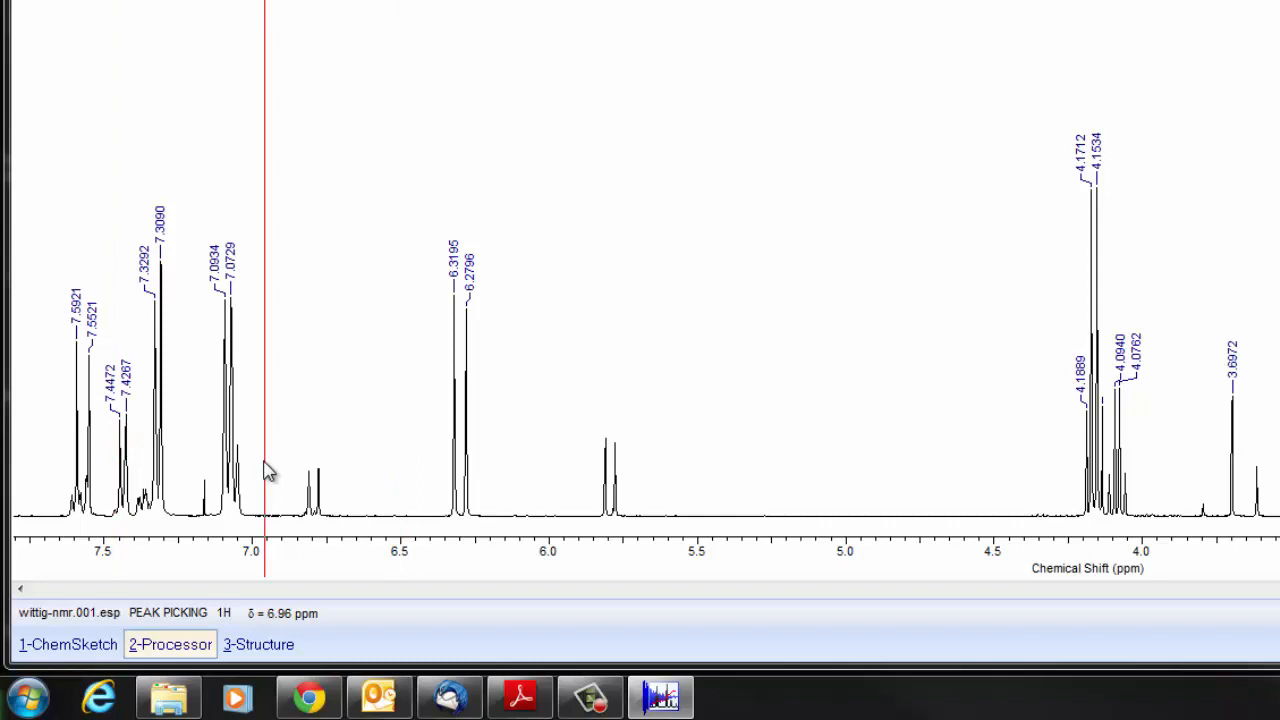
{"action": "left_click", "coordinate": [308, 500]}
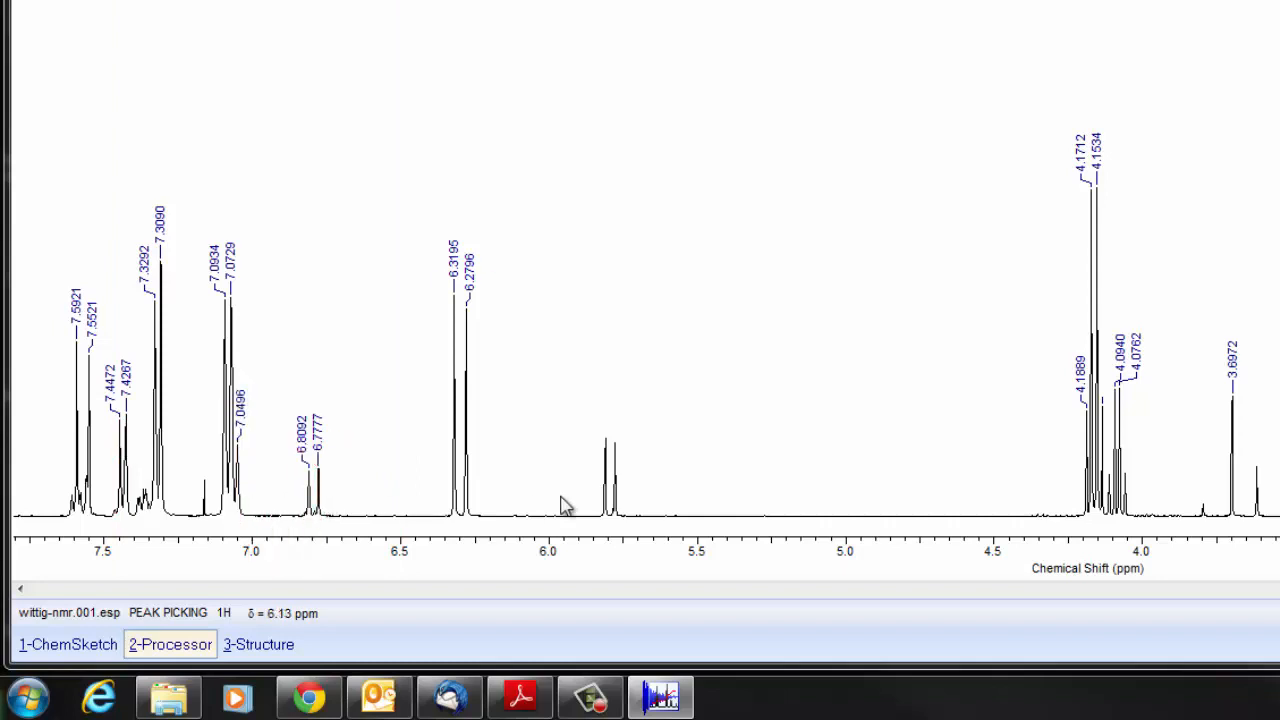
{"action": "left_click", "coordinate": [614, 490]}
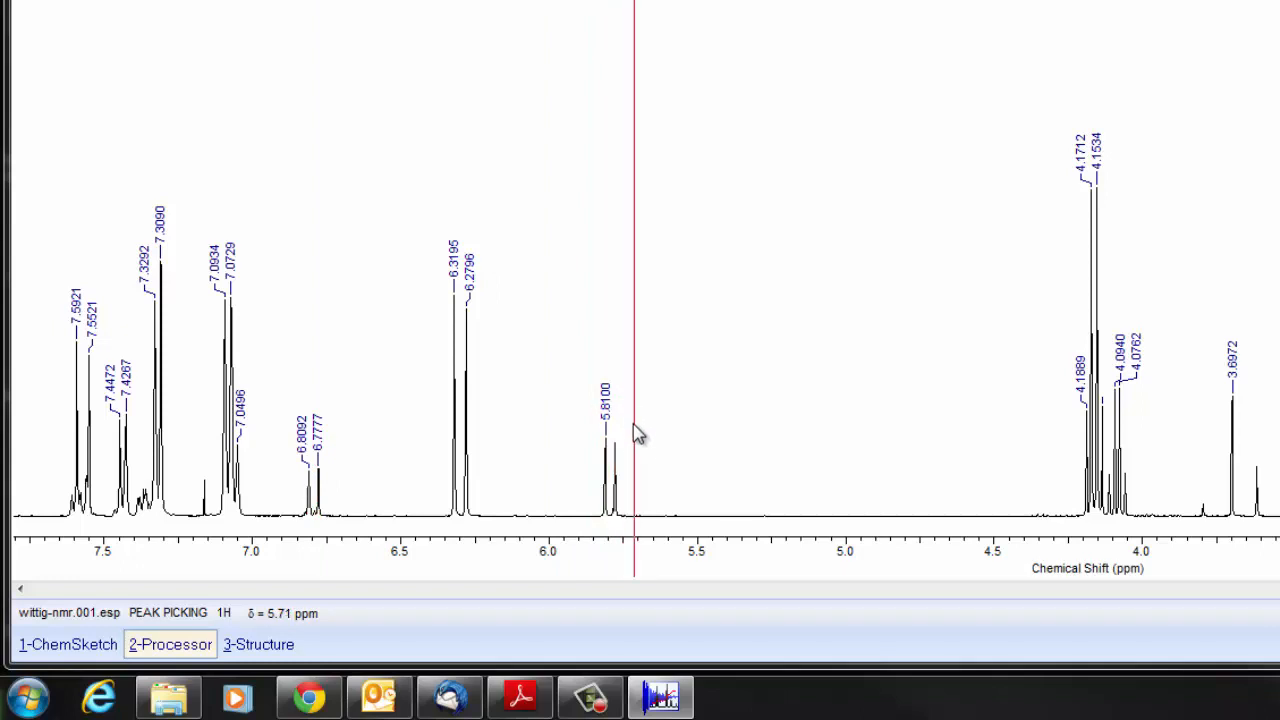
{"action": "left_click_drag", "start_coordinate": [632, 430], "coordinate": [620, 430]}
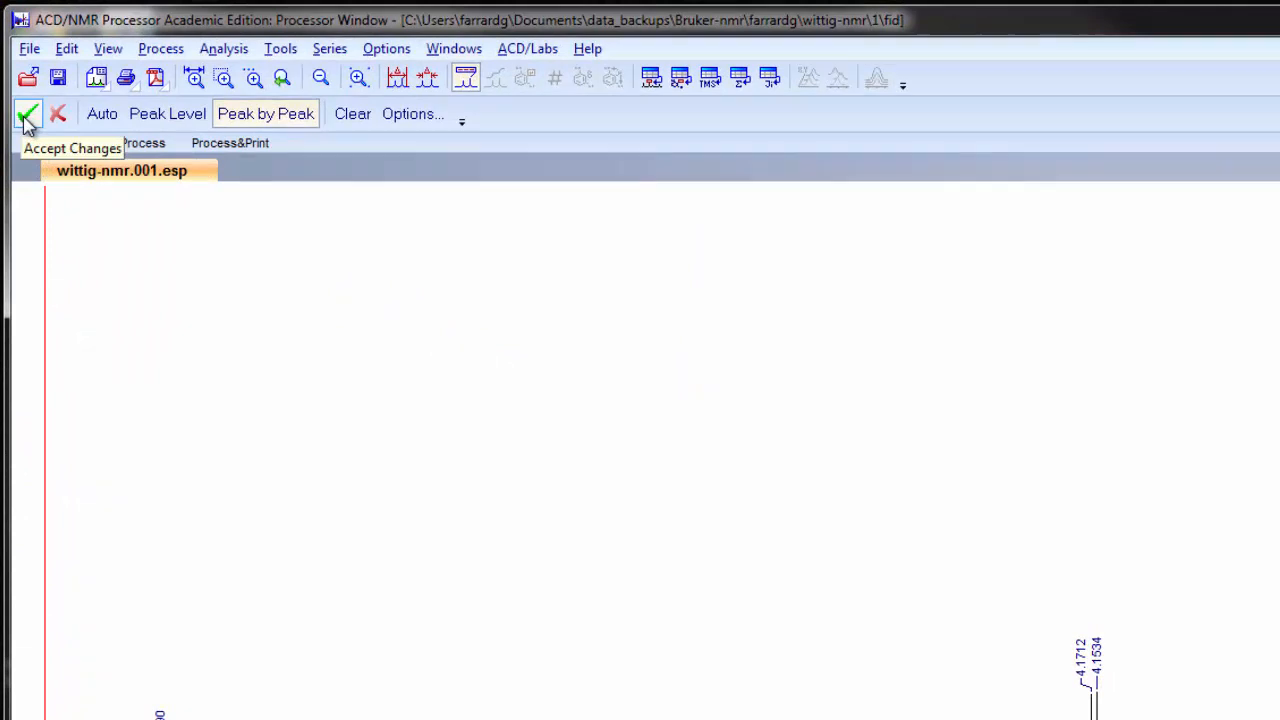
{"action": "left_click", "coordinate": [28, 112]}
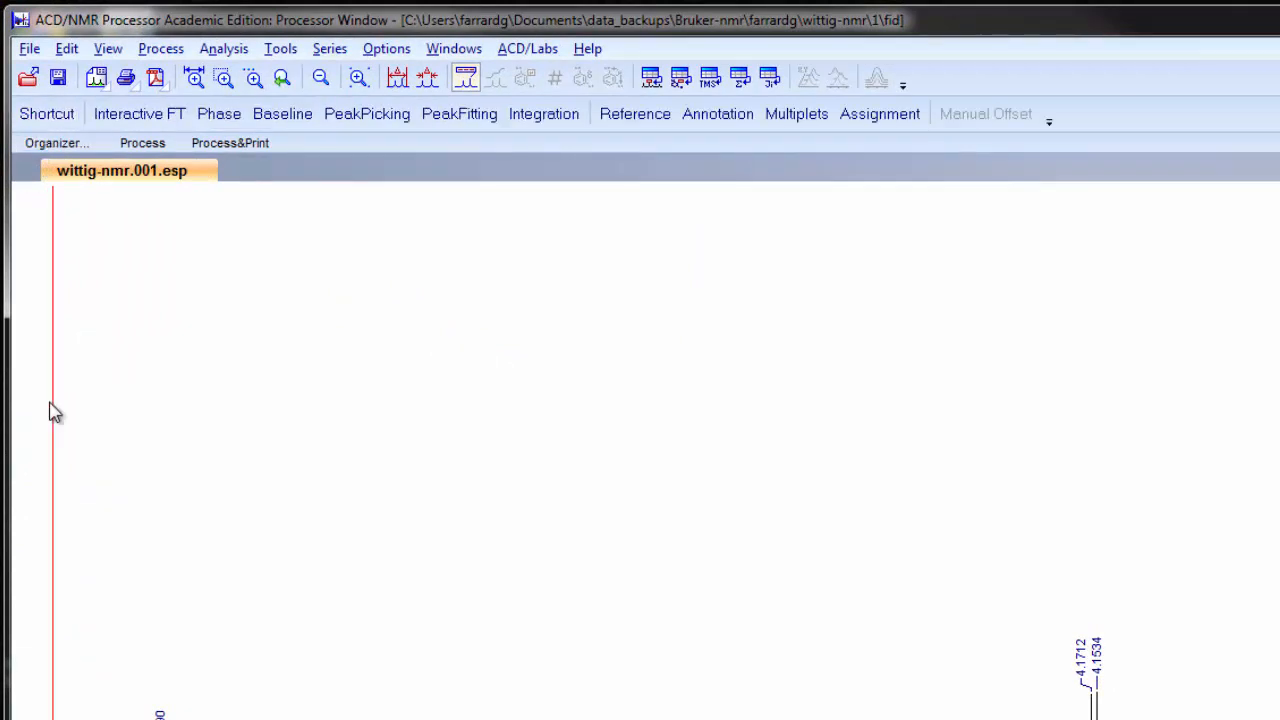
Step: Manually integrate the aromatic 7.4 ppm peaks and the 4.15 ppm multiplet with a set reference value
{"action": "left_click", "coordinate": [544, 112]}
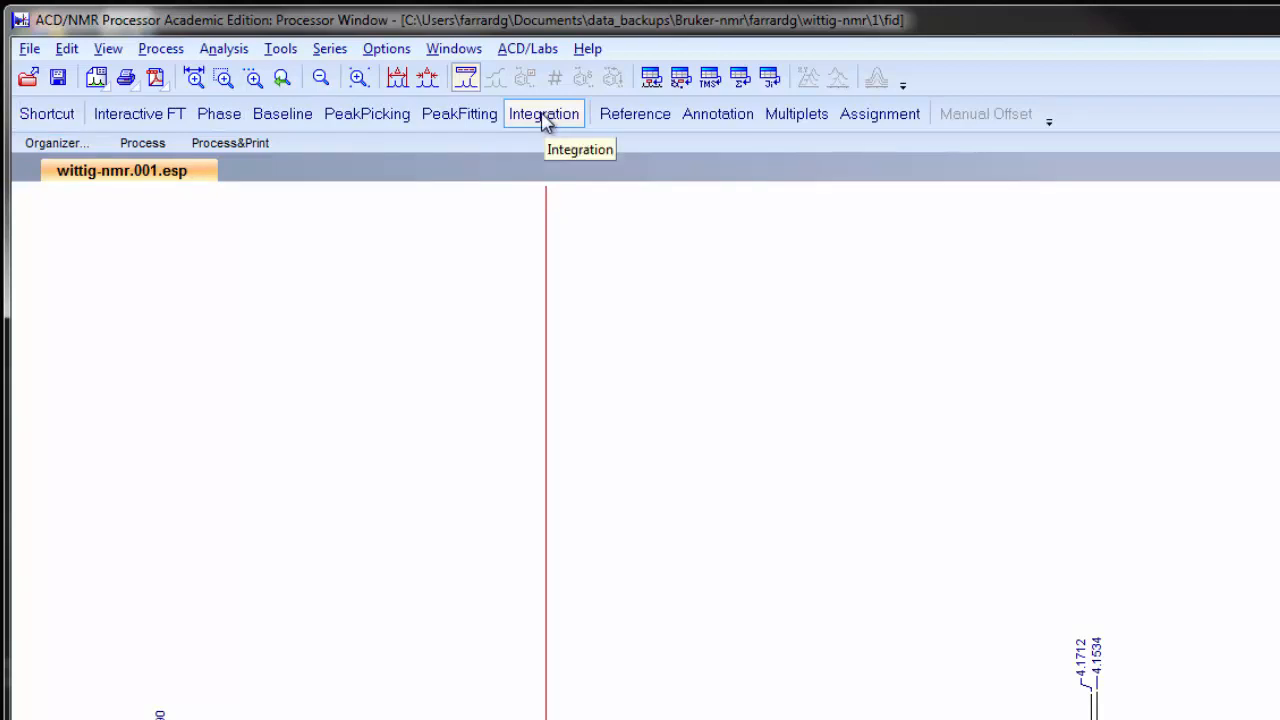
{"action": "left_click", "coordinate": [544, 112]}
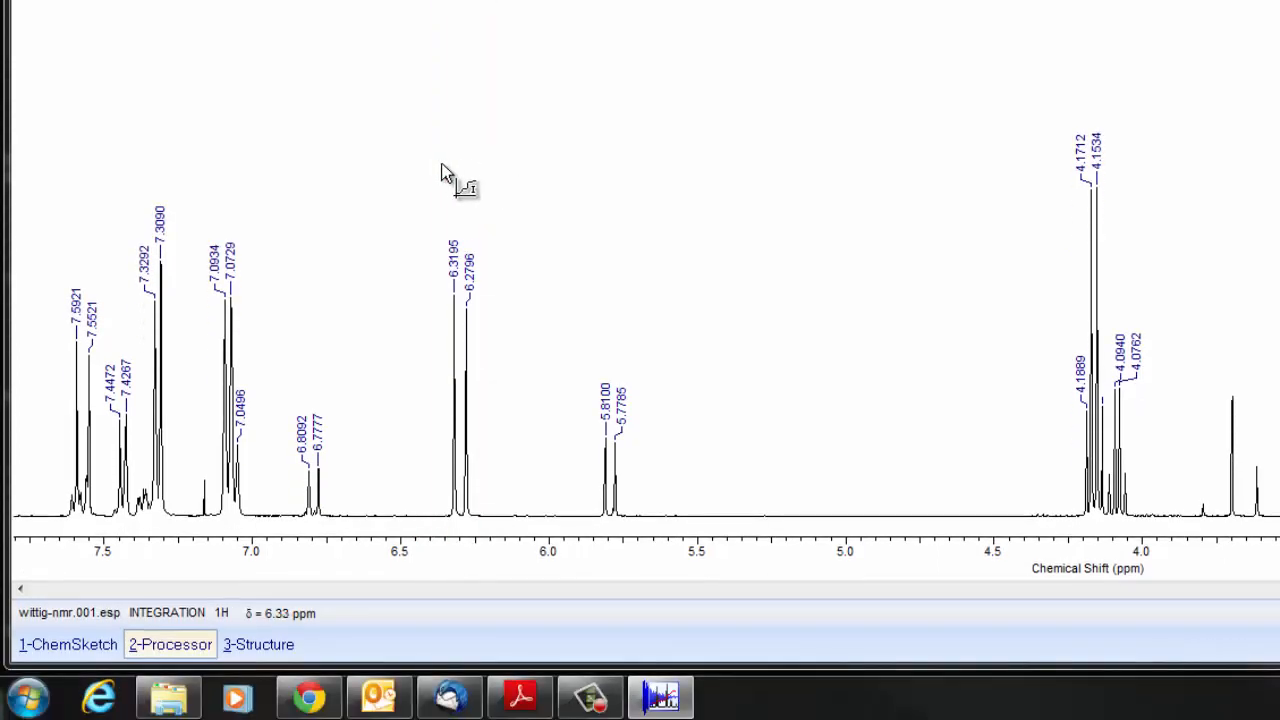
{"action": "left_click", "coordinate": [440, 180]}
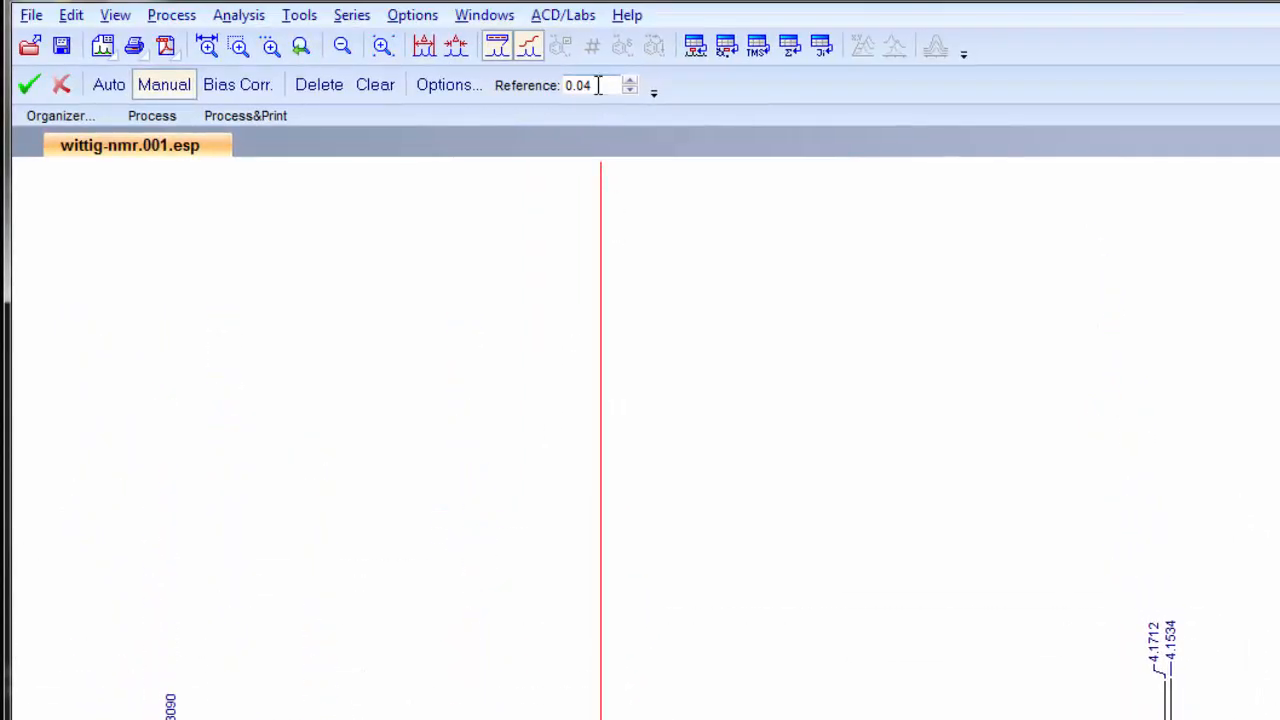
{"action": "type", "text": "1"}
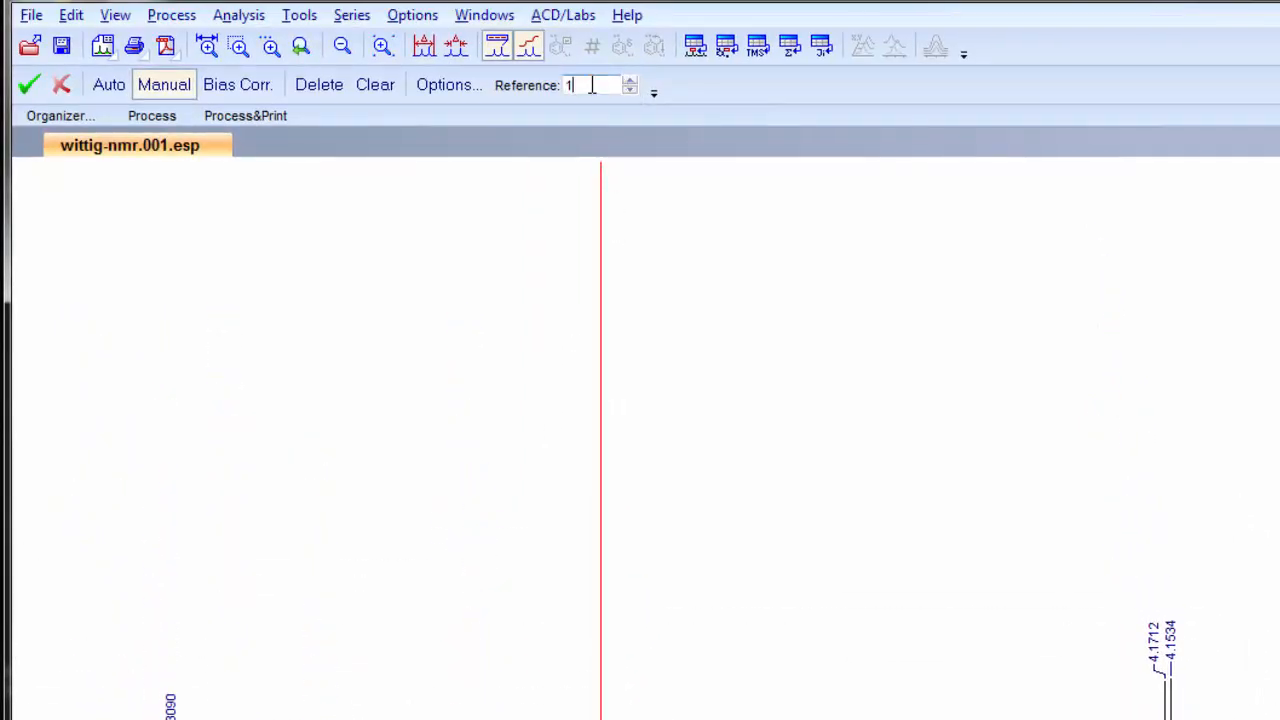
{"action": "type", "text": "3"}
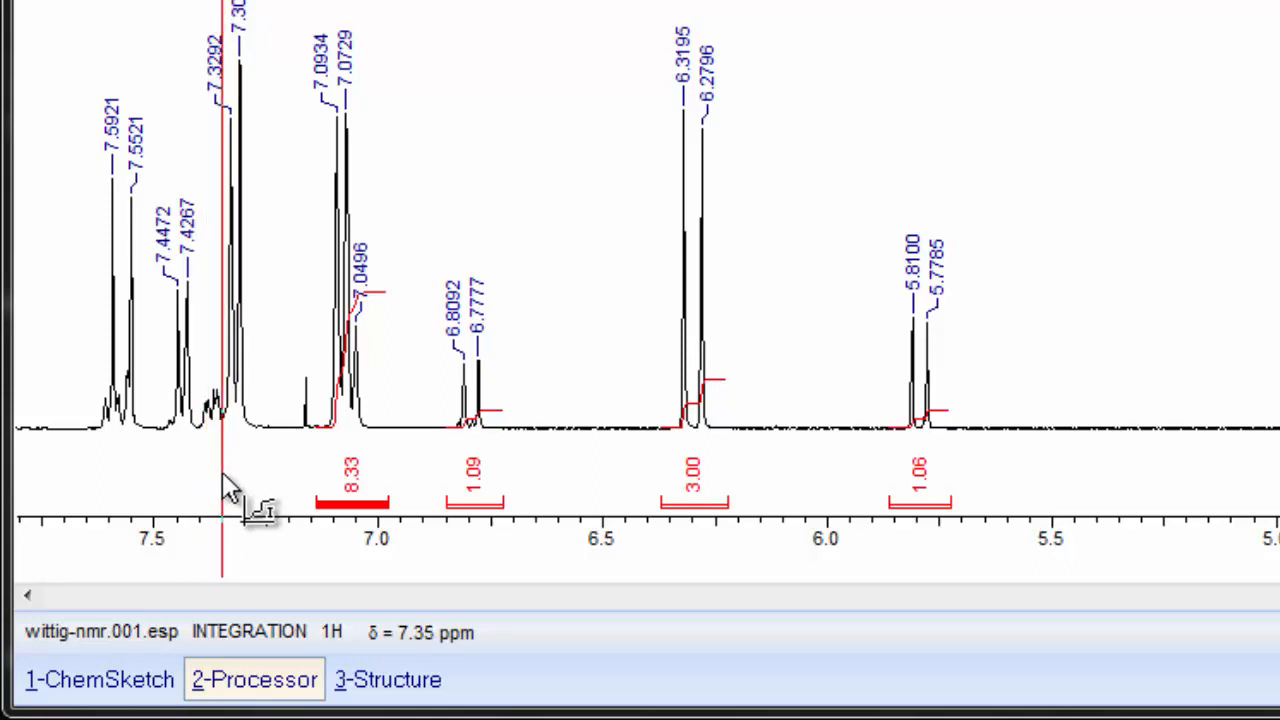
{"action": "left_click_drag", "start_coordinate": [220, 486], "coordinate": [244, 476]}
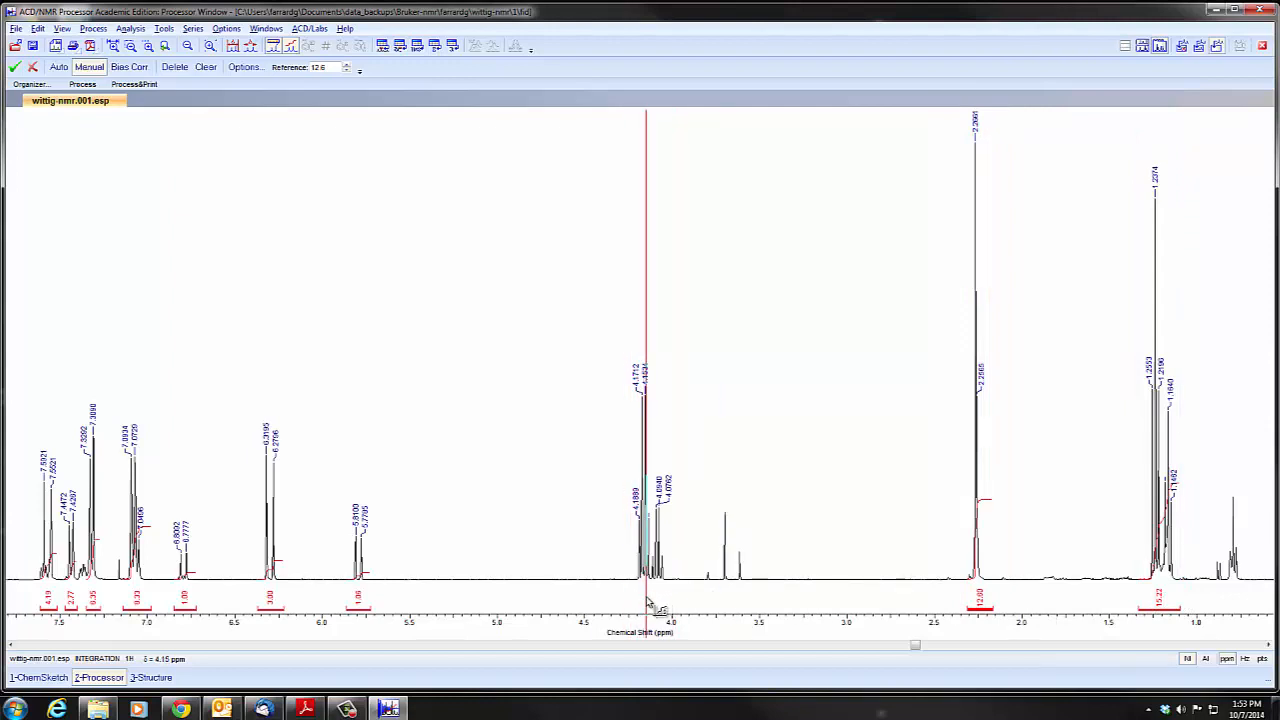
{"action": "left_click_drag", "start_coordinate": [644, 600], "coordinate": [656, 608]}
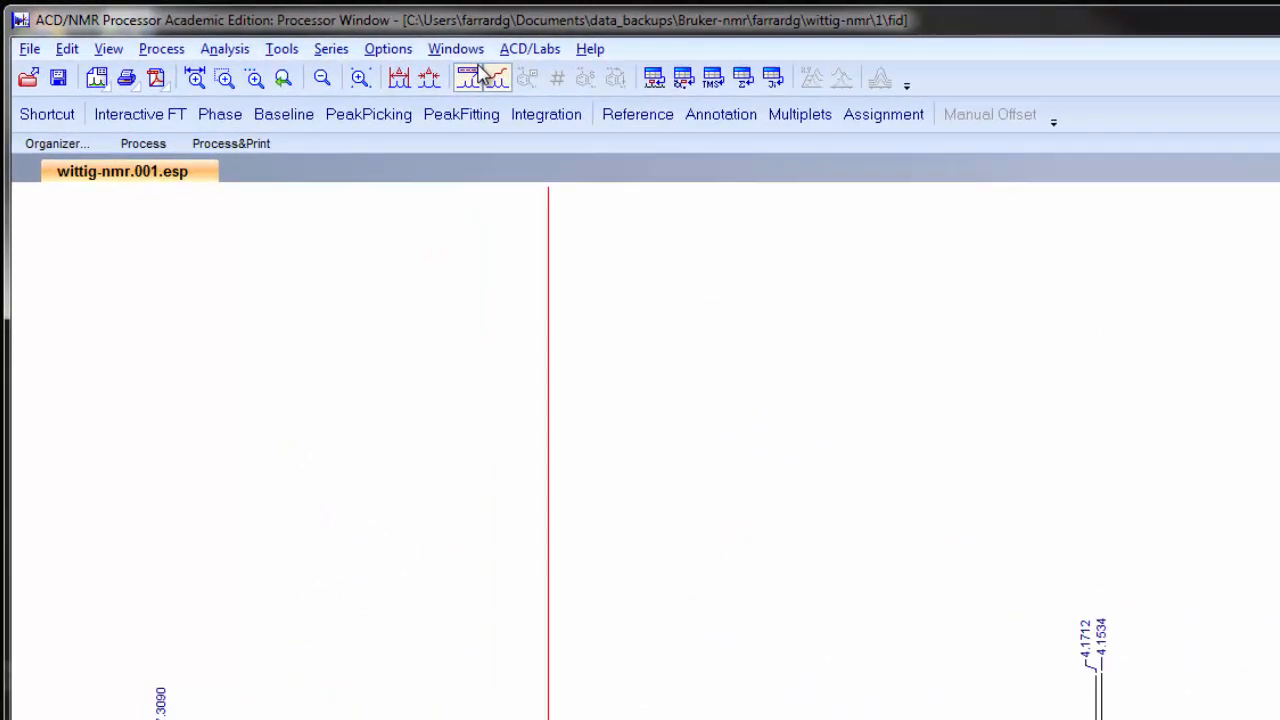
Step: Set integral orientation to Horizontal in 1D NMR Preferences and apply it
{"action": "left_click", "coordinate": [388, 48]}
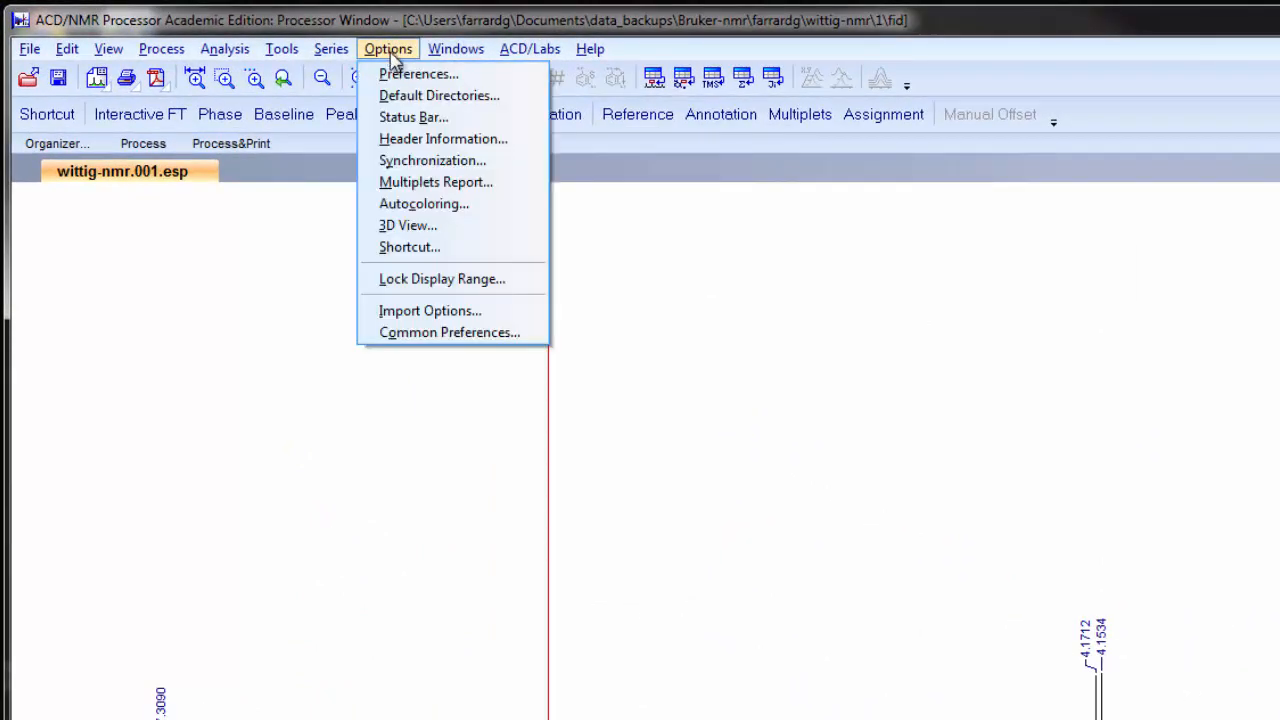
{"action": "left_click", "coordinate": [416, 72]}
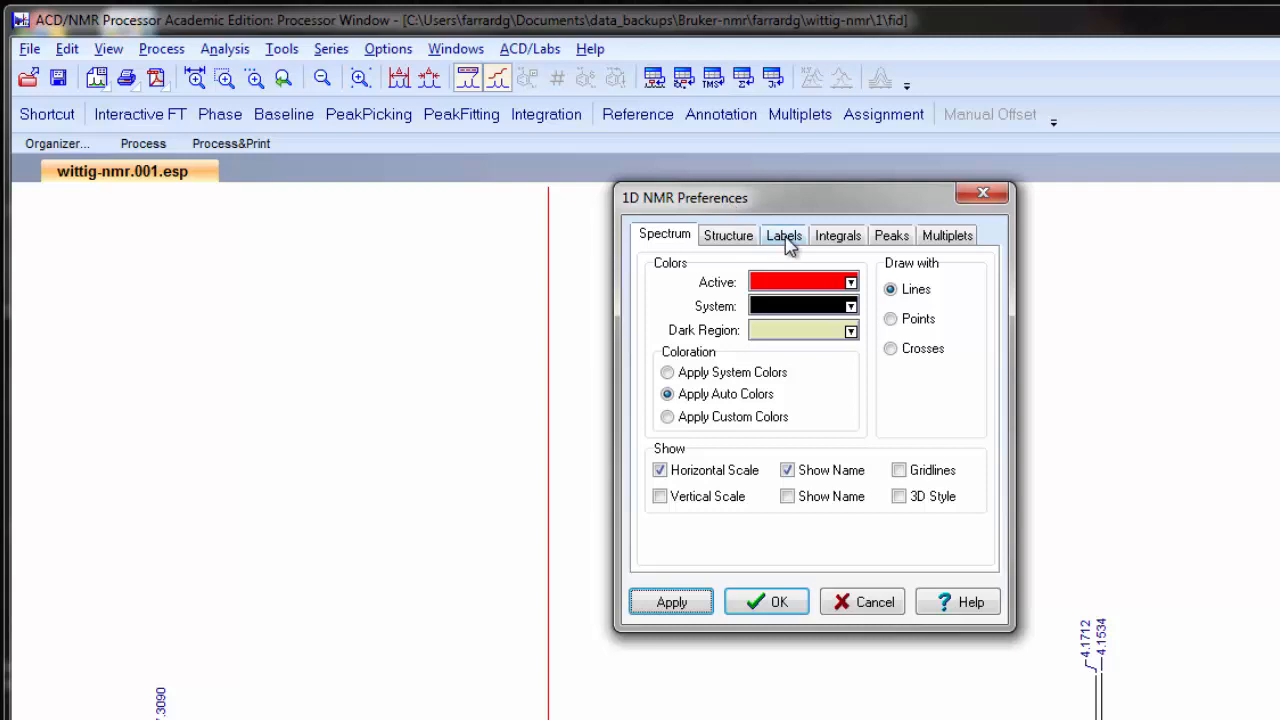
{"action": "left_click", "coordinate": [836, 236]}
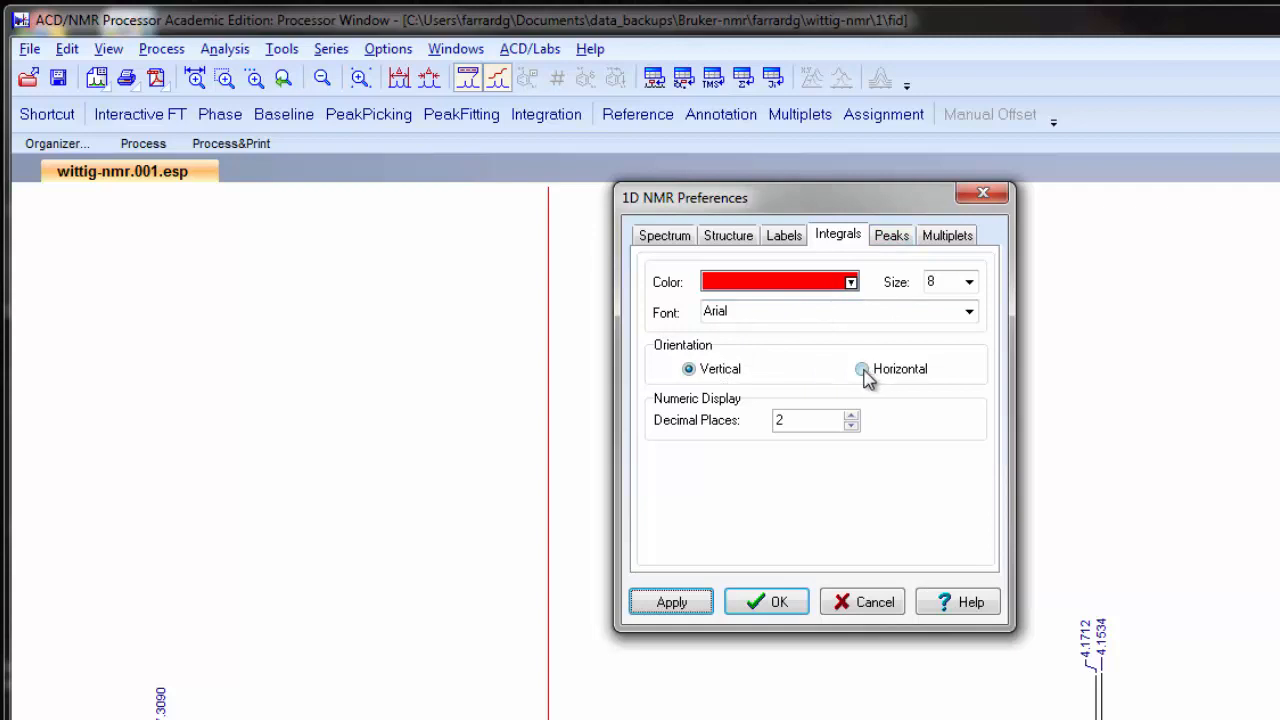
{"action": "left_click", "coordinate": [860, 368]}
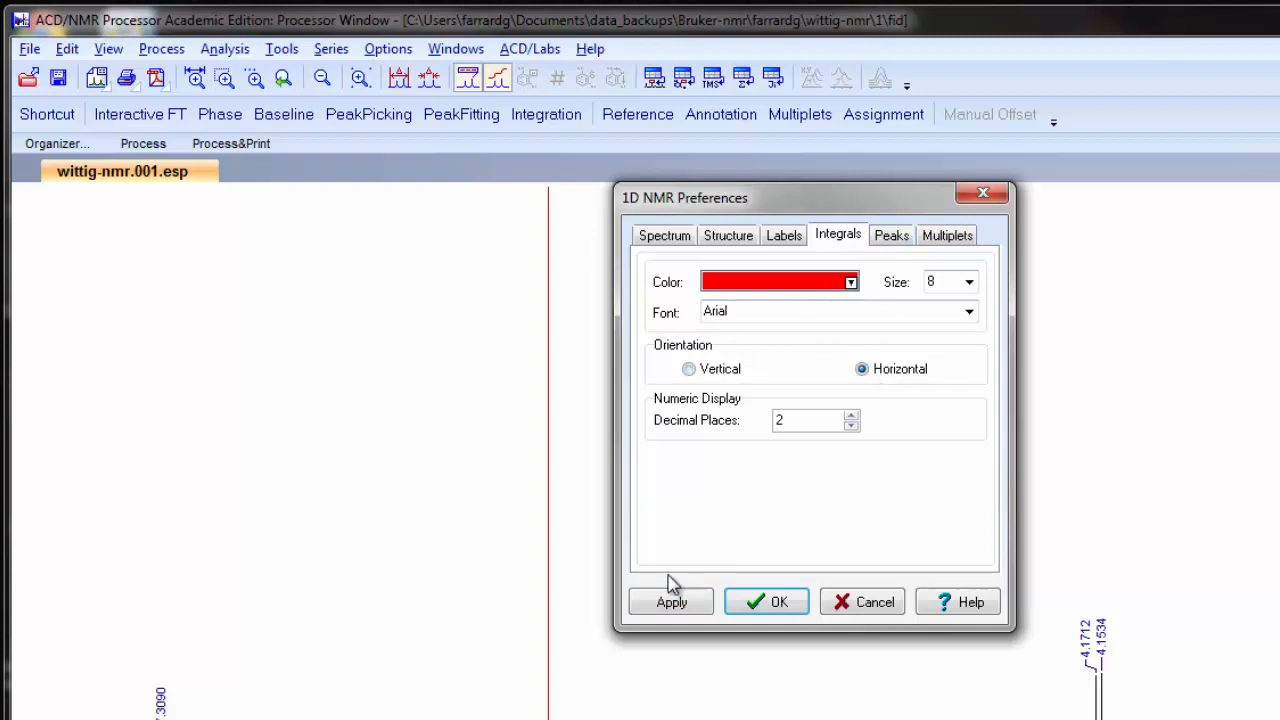
{"action": "left_click", "coordinate": [672, 600]}
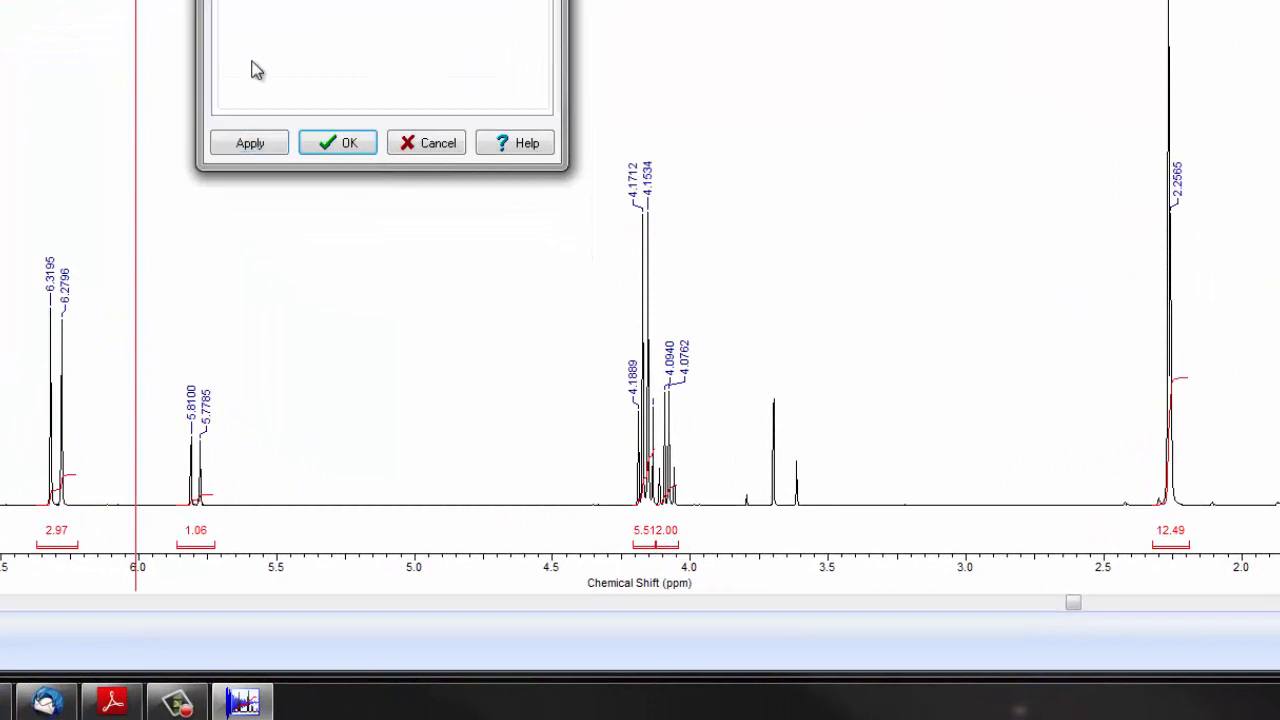
{"action": "left_click", "coordinate": [248, 142]}
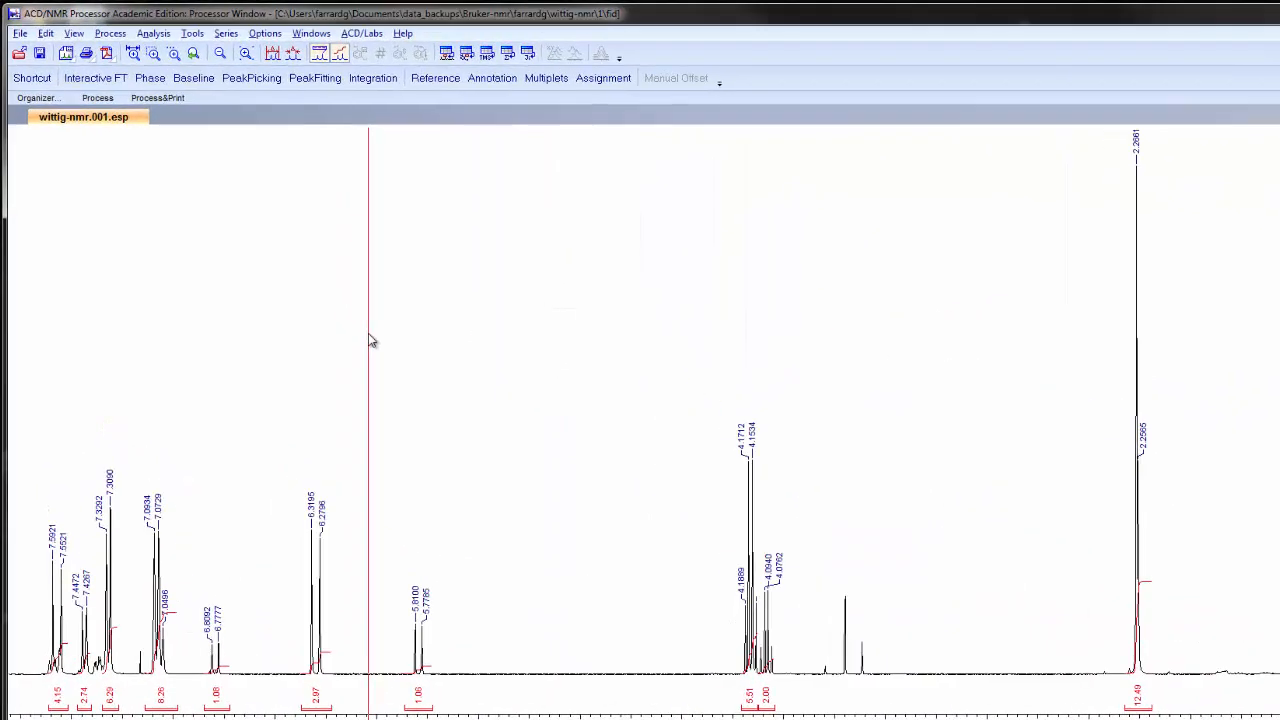
Step: Copy the labelled spectrum to the clipboard via Edit > Copy to Clipboard
{"action": "left_click", "coordinate": [44, 32]}
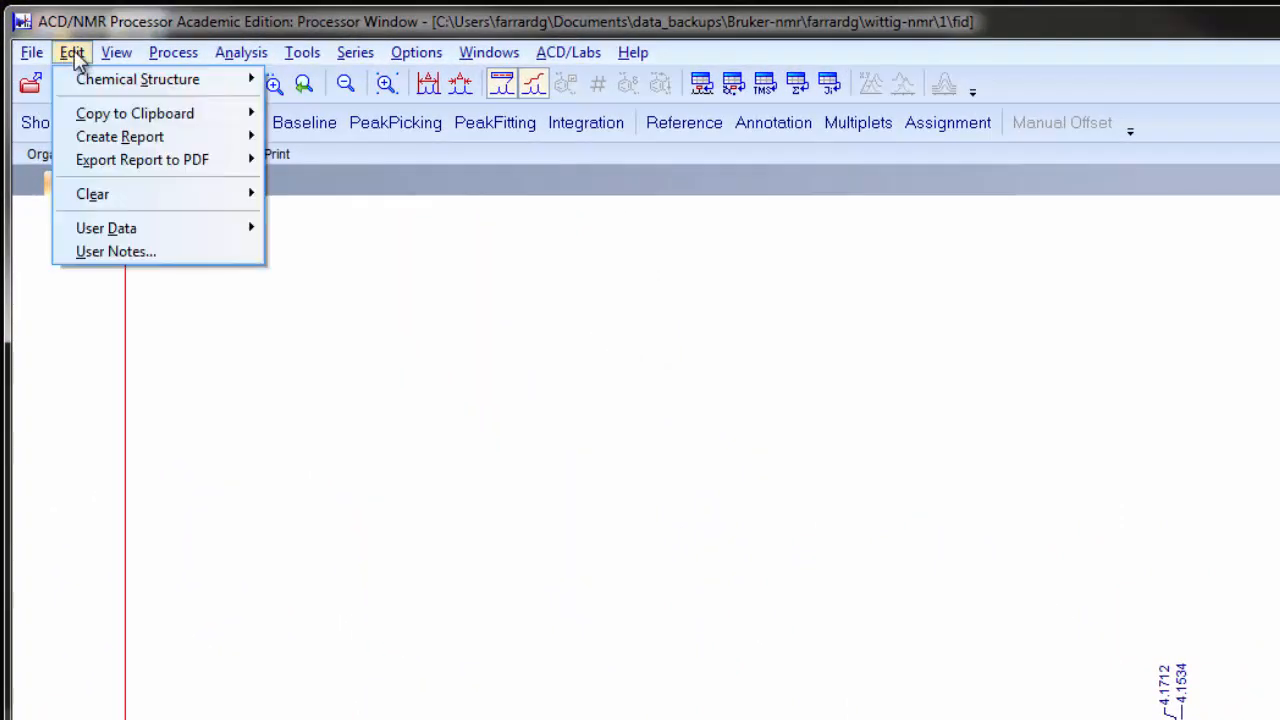
{"action": "mouse_move", "coordinate": [136, 112]}
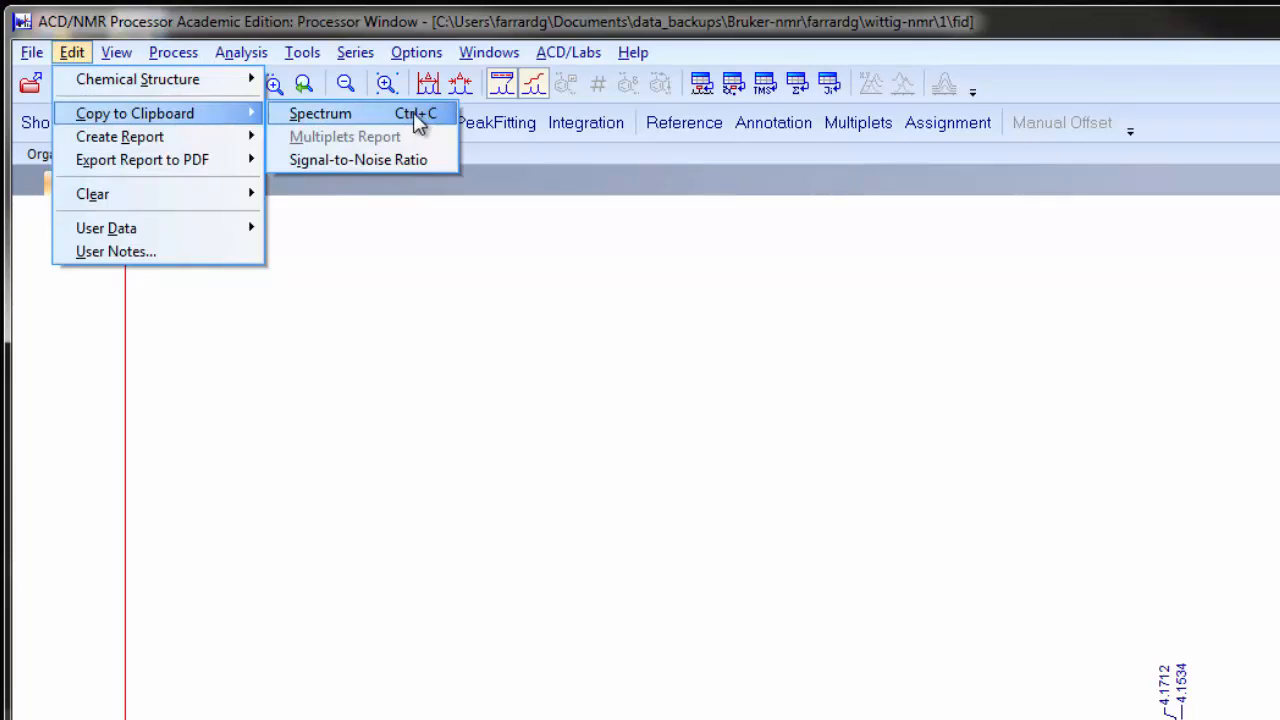
{"action": "left_click", "coordinate": [28, 694]}
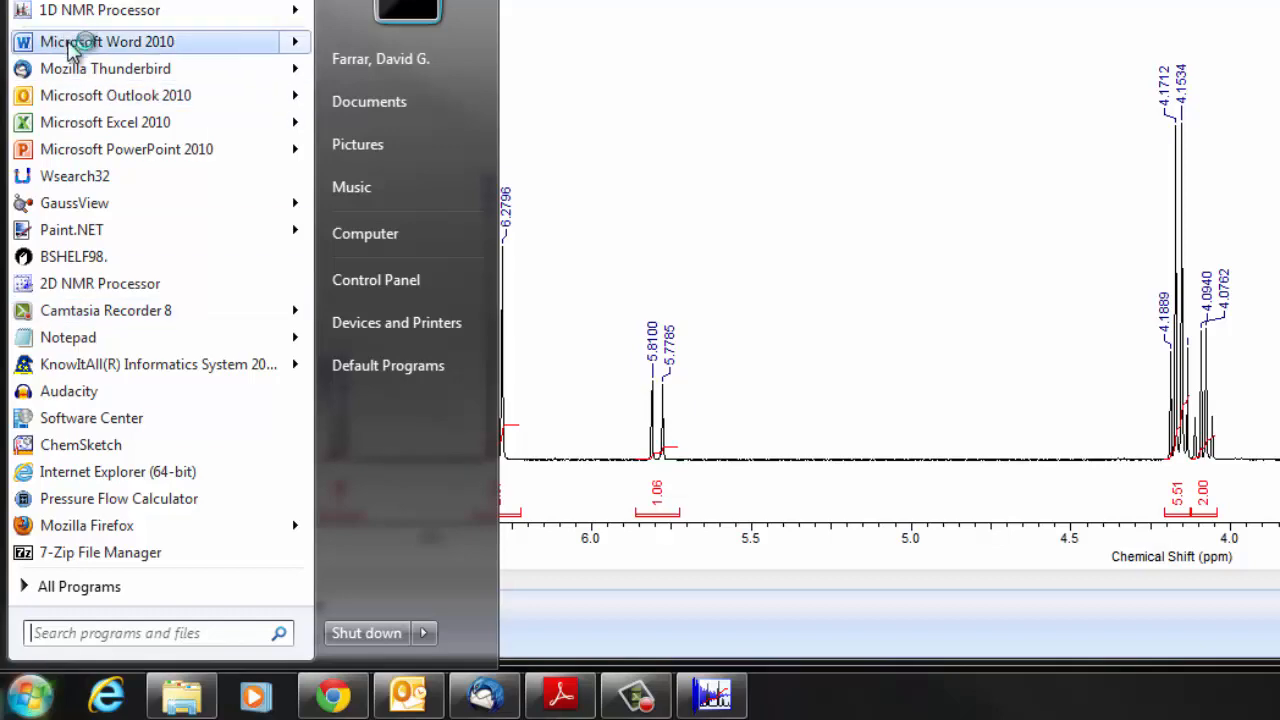
Step: Start Word, set the page to Landscape and paste the spectrum for editing
{"action": "left_click", "coordinate": [108, 40]}
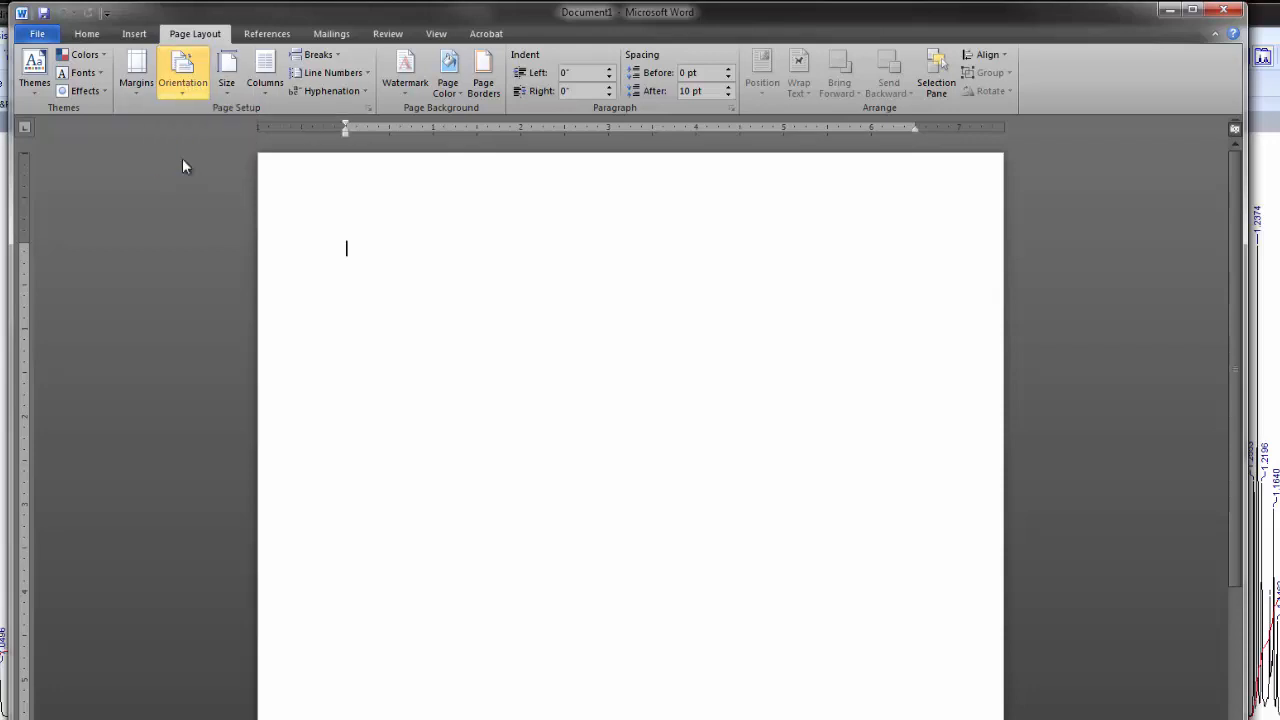
{"action": "left_click", "coordinate": [182, 76]}
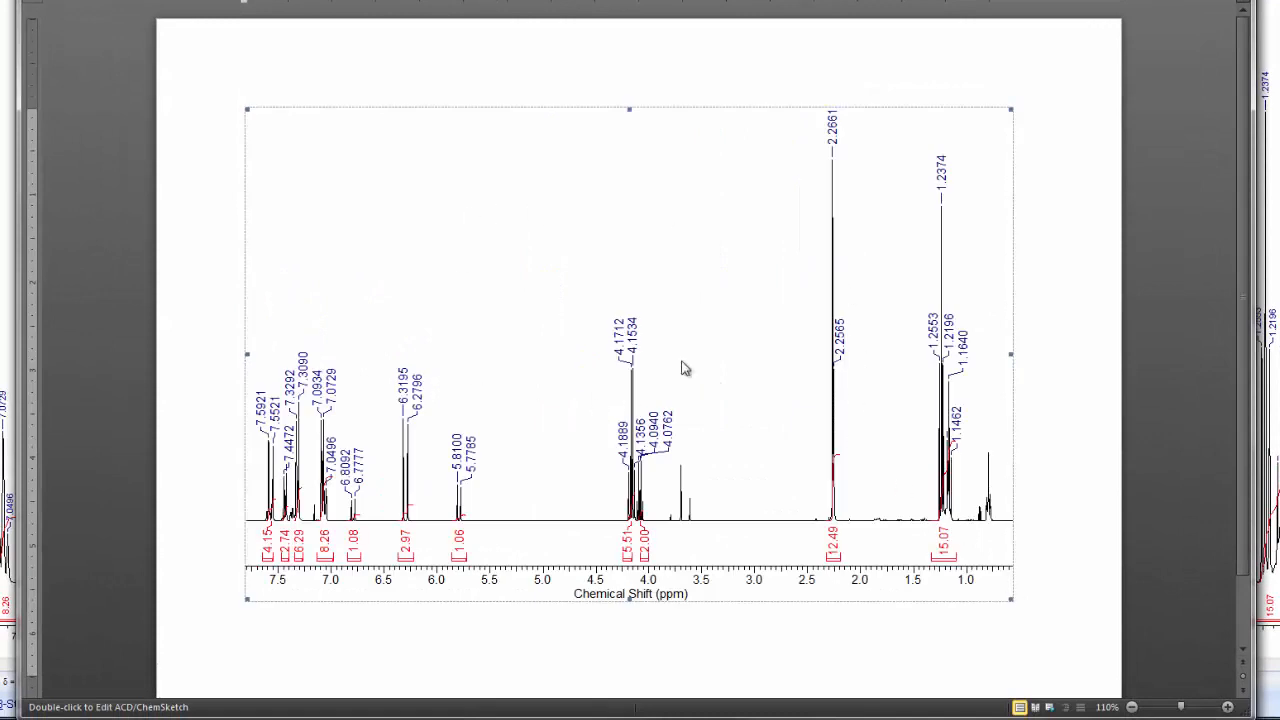
{"action": "mouse_move", "coordinate": [604, 268]}
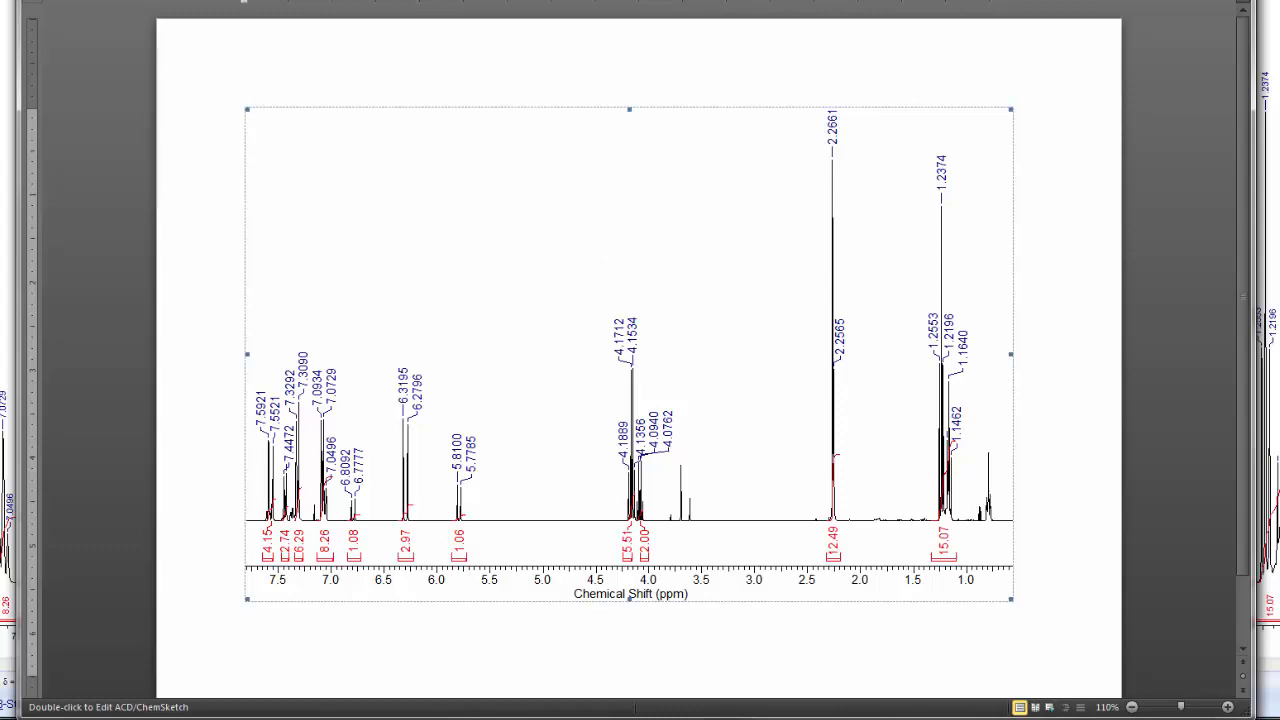
{"action": "double_click", "coordinate": [630, 350]}
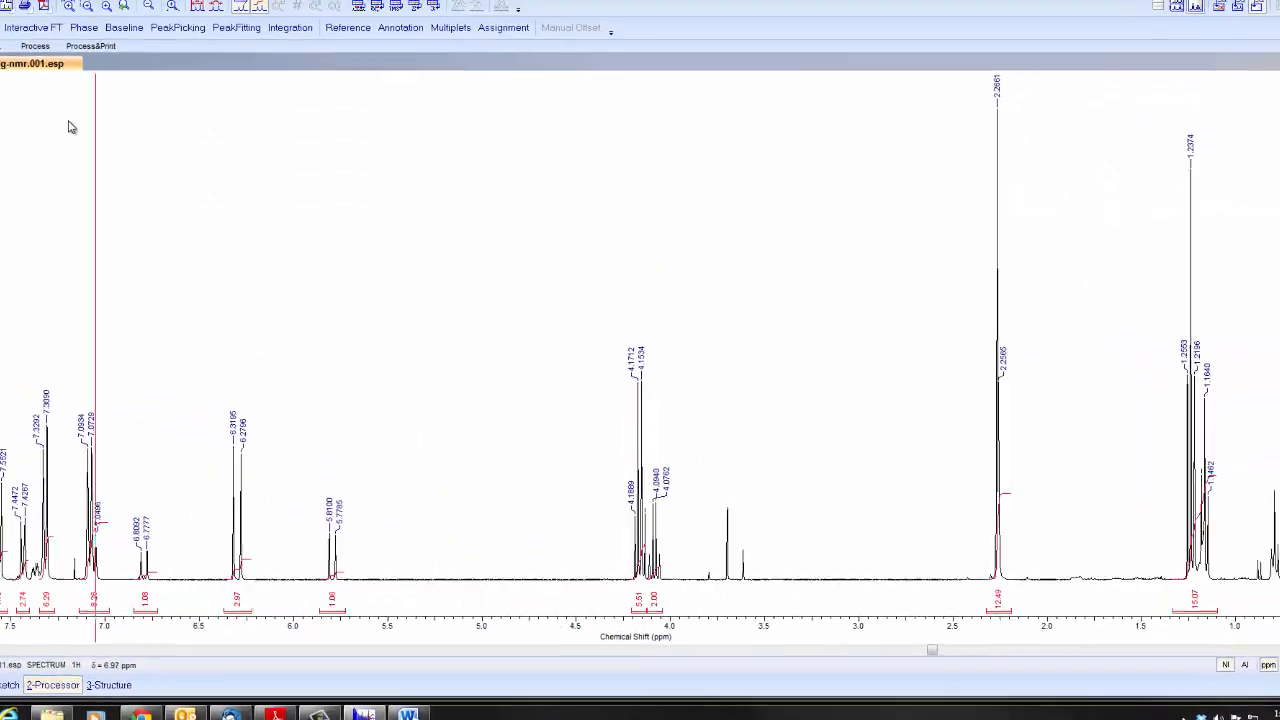
Step: Save the spectrum as wittig-nmr.001.esp in ACD Spectrum format, replacing the existing file
{"action": "left_click", "coordinate": [24, 40]}
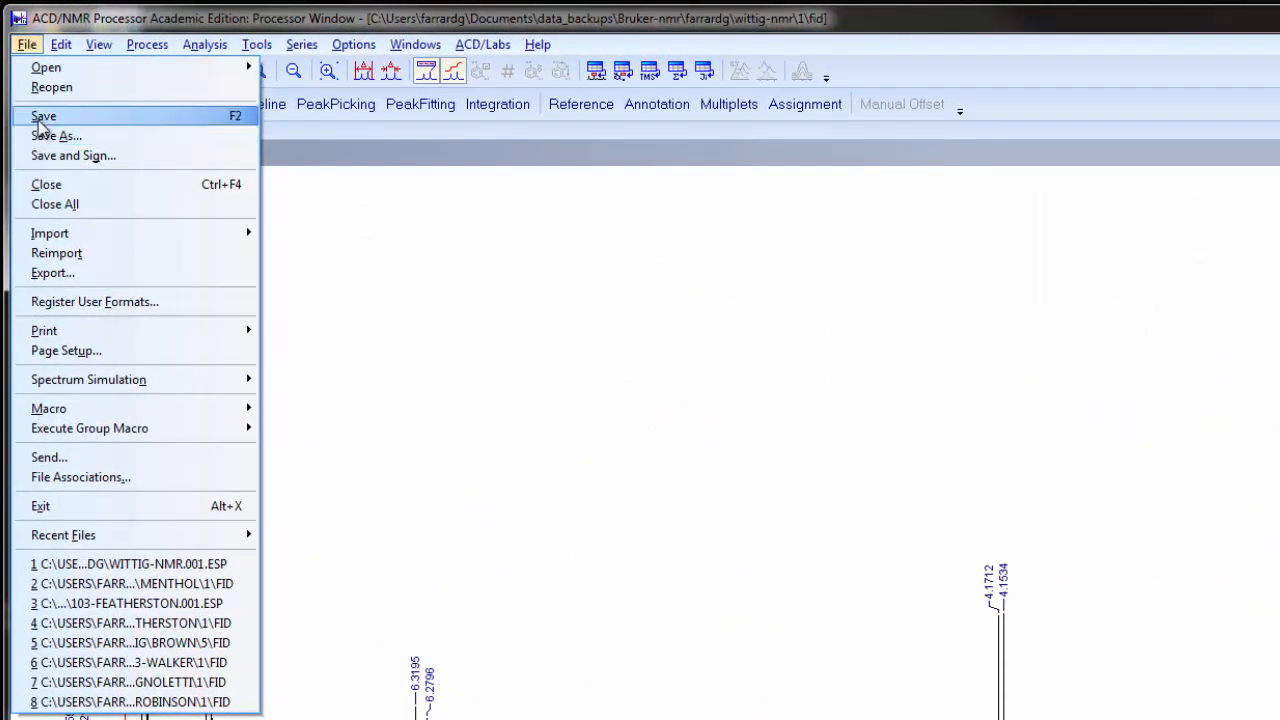
{"action": "left_click", "coordinate": [56, 136]}
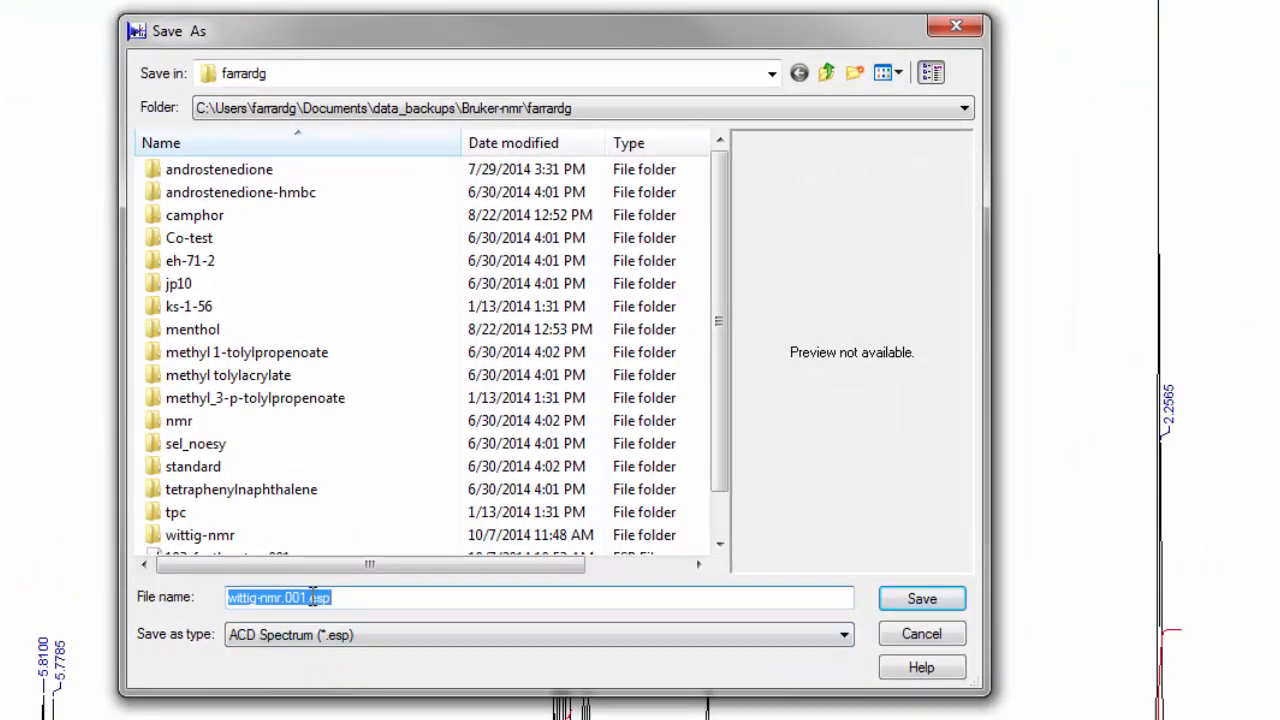
{"action": "mouse_move", "coordinate": [290, 620]}
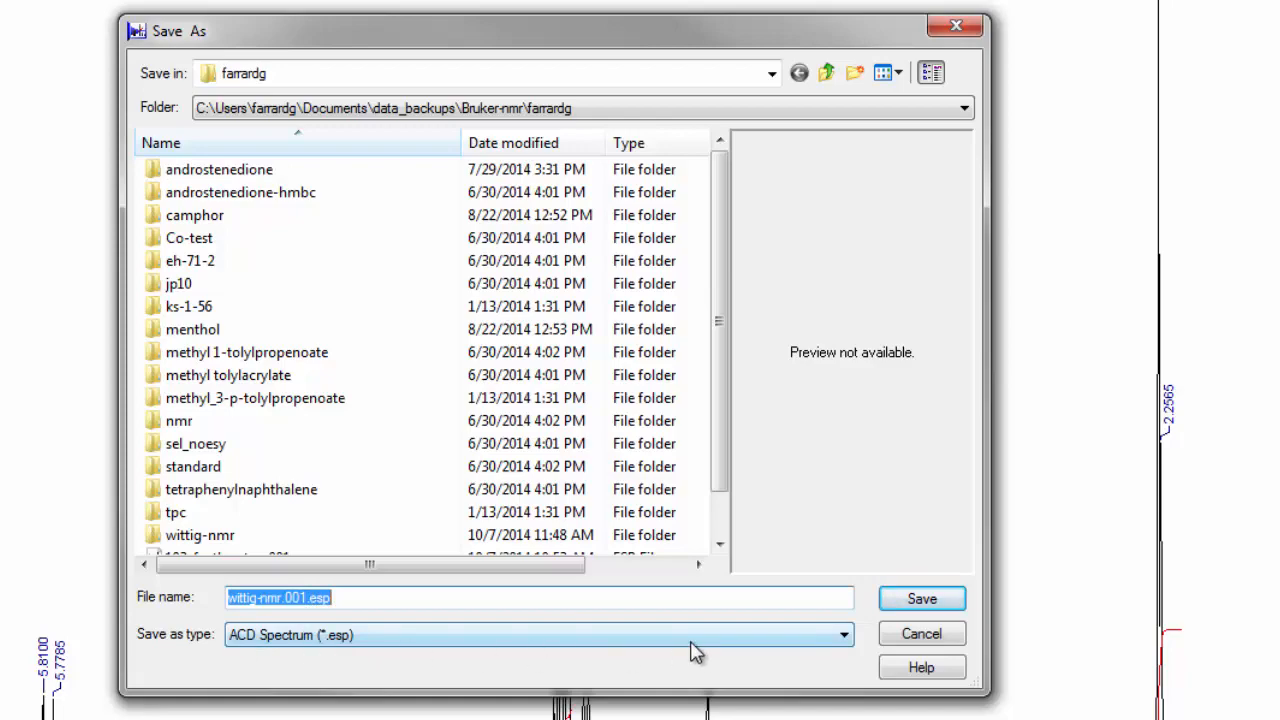
{"action": "left_click", "coordinate": [920, 598]}
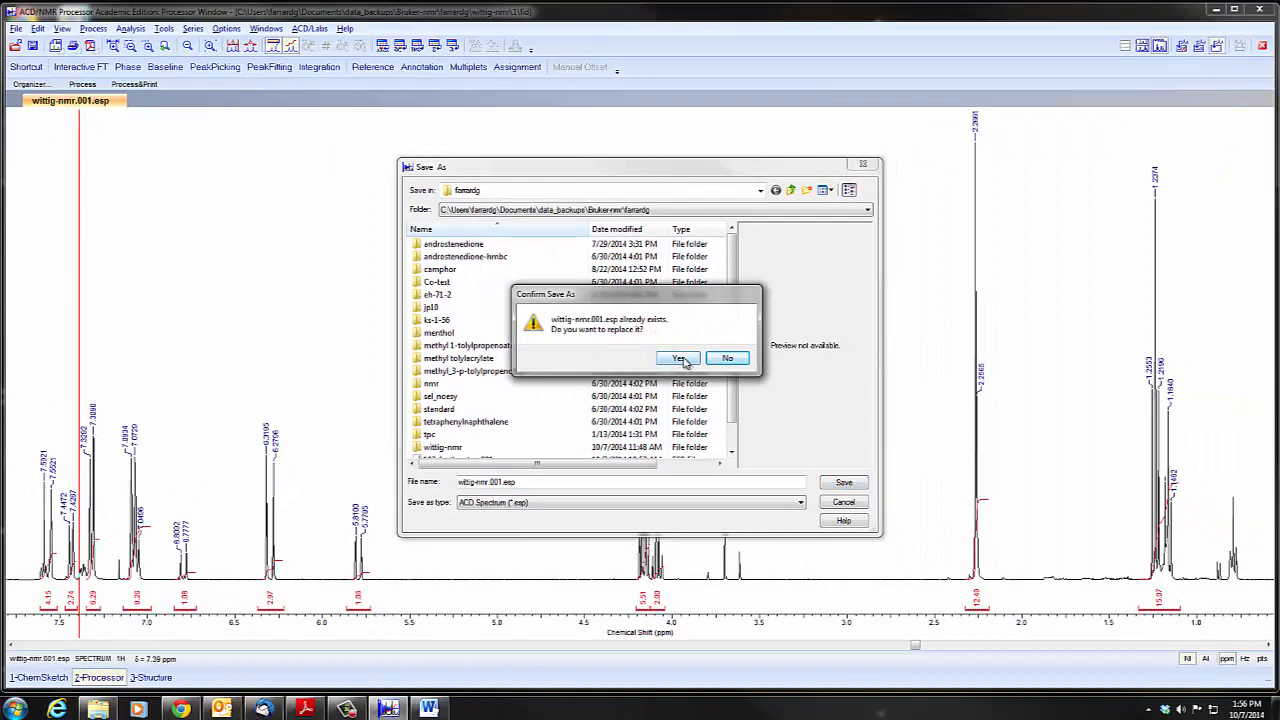
{"action": "left_click", "coordinate": [680, 358]}
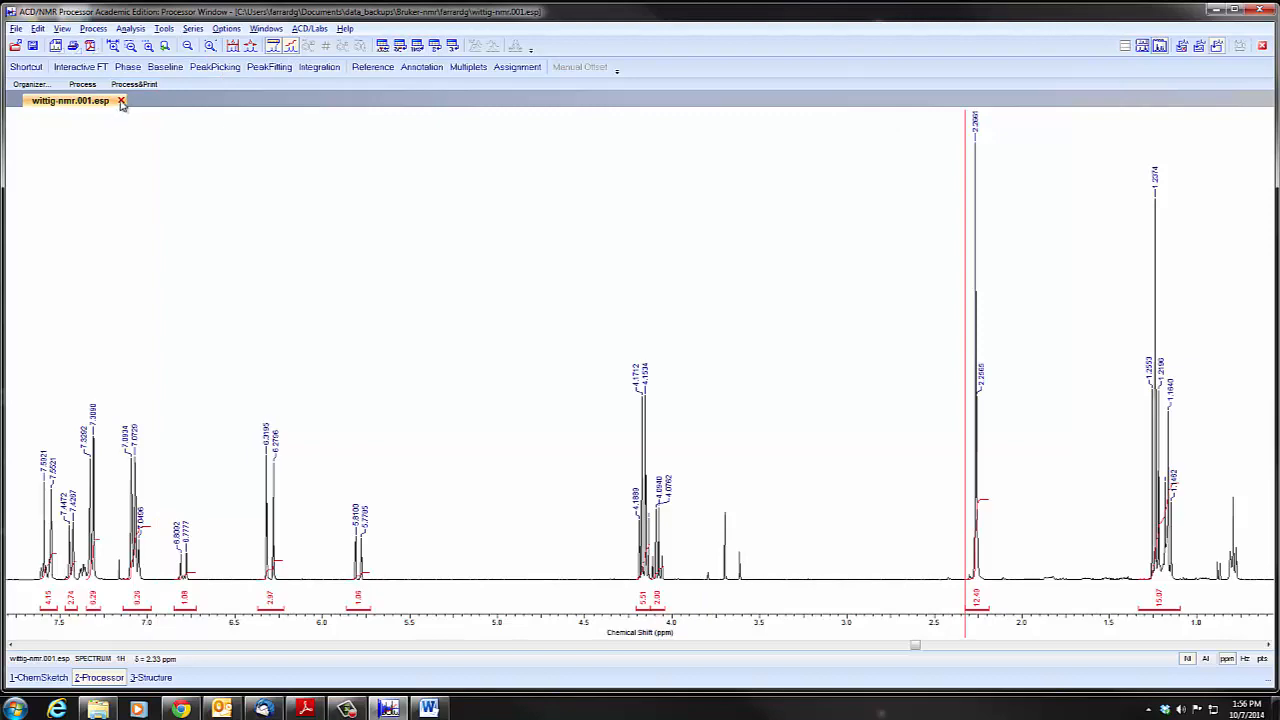
Step: Close the spectrum and browse the Import dialog up to the folder holding wittig-nmr.001.esp
{"action": "left_click", "coordinate": [120, 100]}
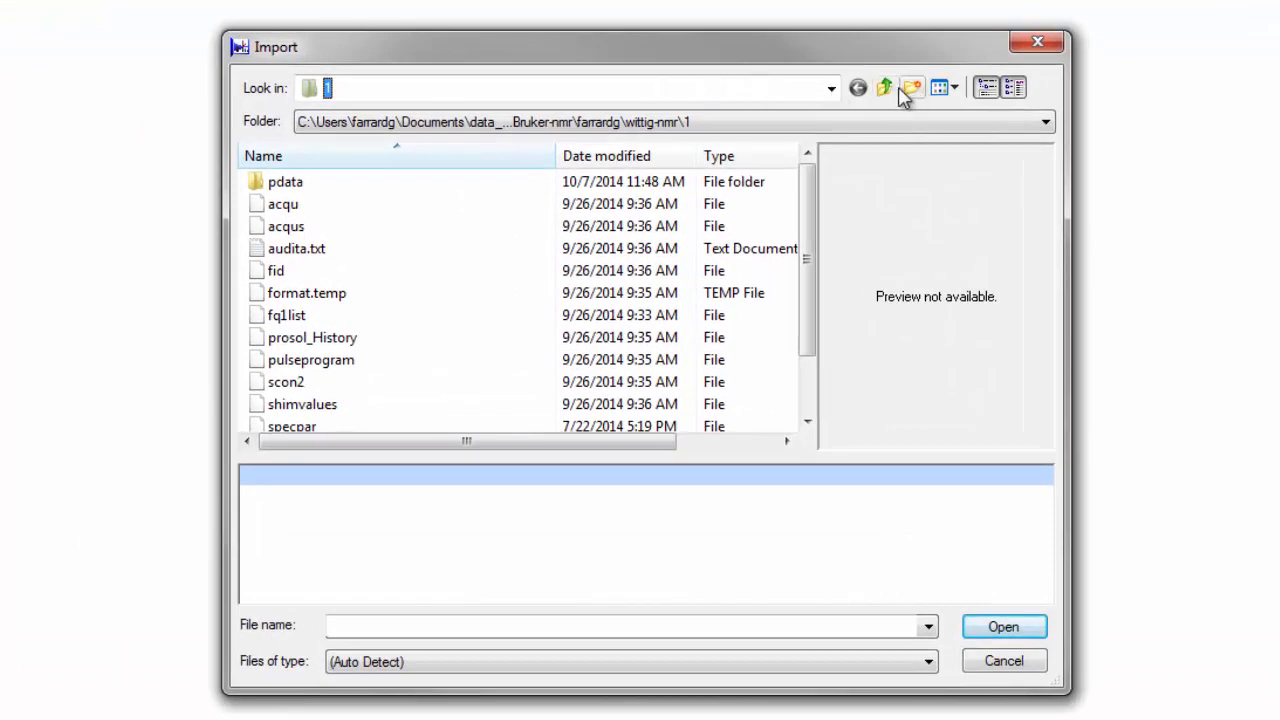
{"action": "left_click", "coordinate": [884, 88]}
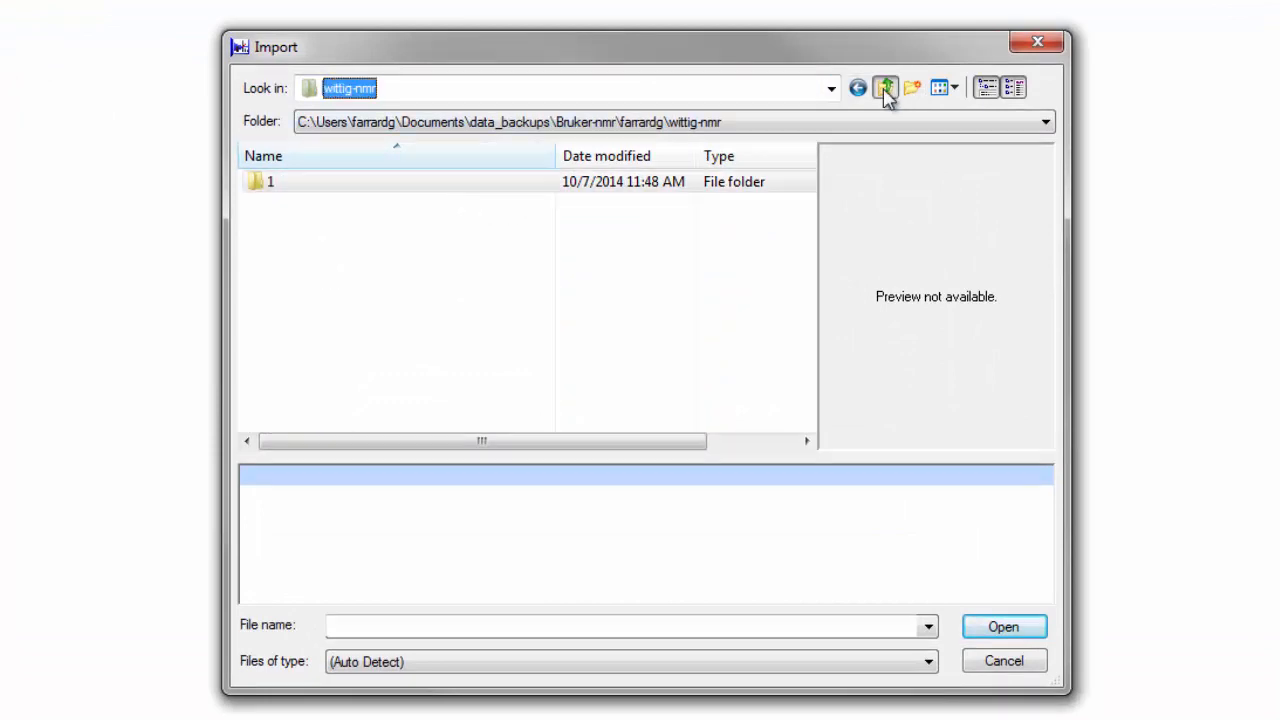
{"action": "left_click", "coordinate": [884, 88]}
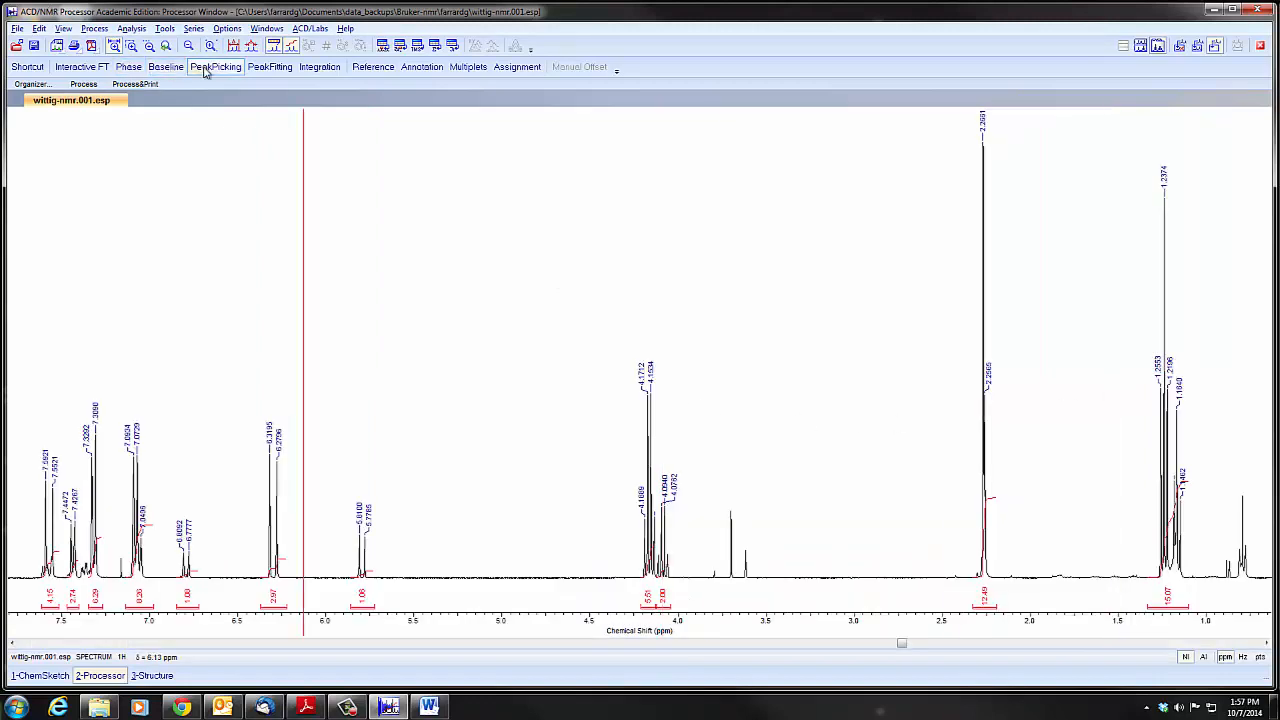
{"action": "left_click", "coordinate": [216, 66]}
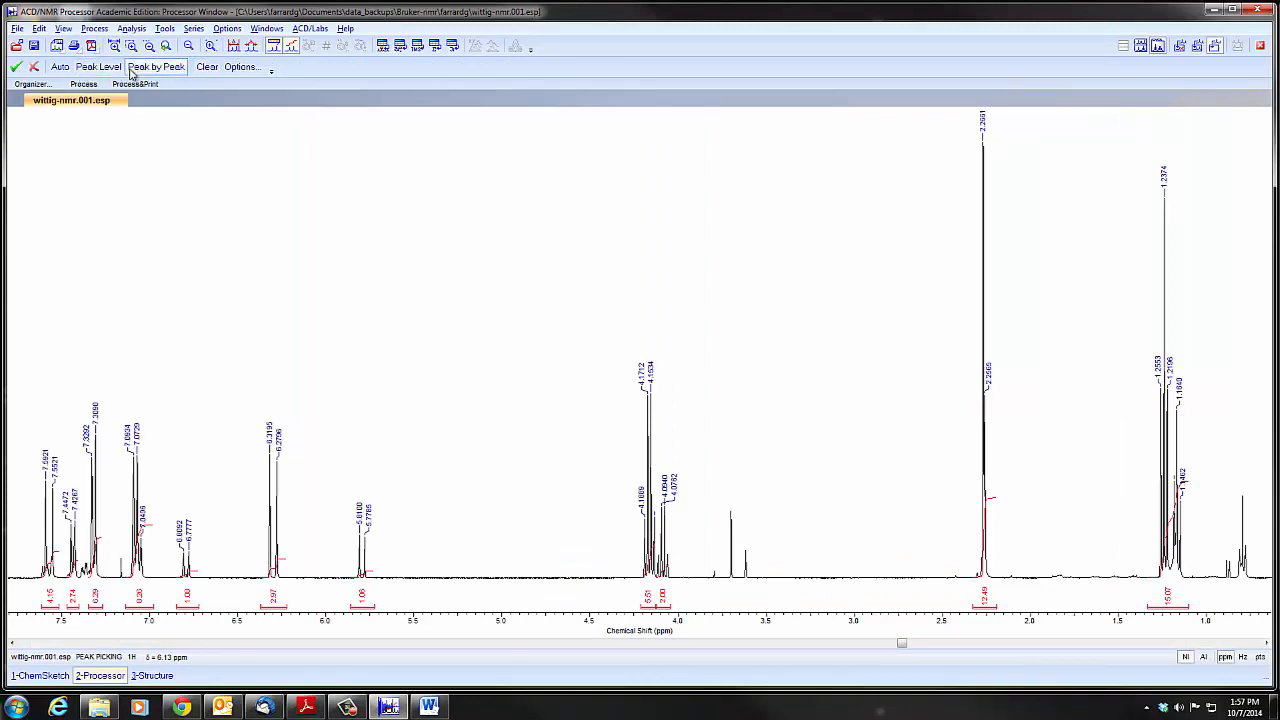
{"action": "mouse_move", "coordinate": [156, 66]}
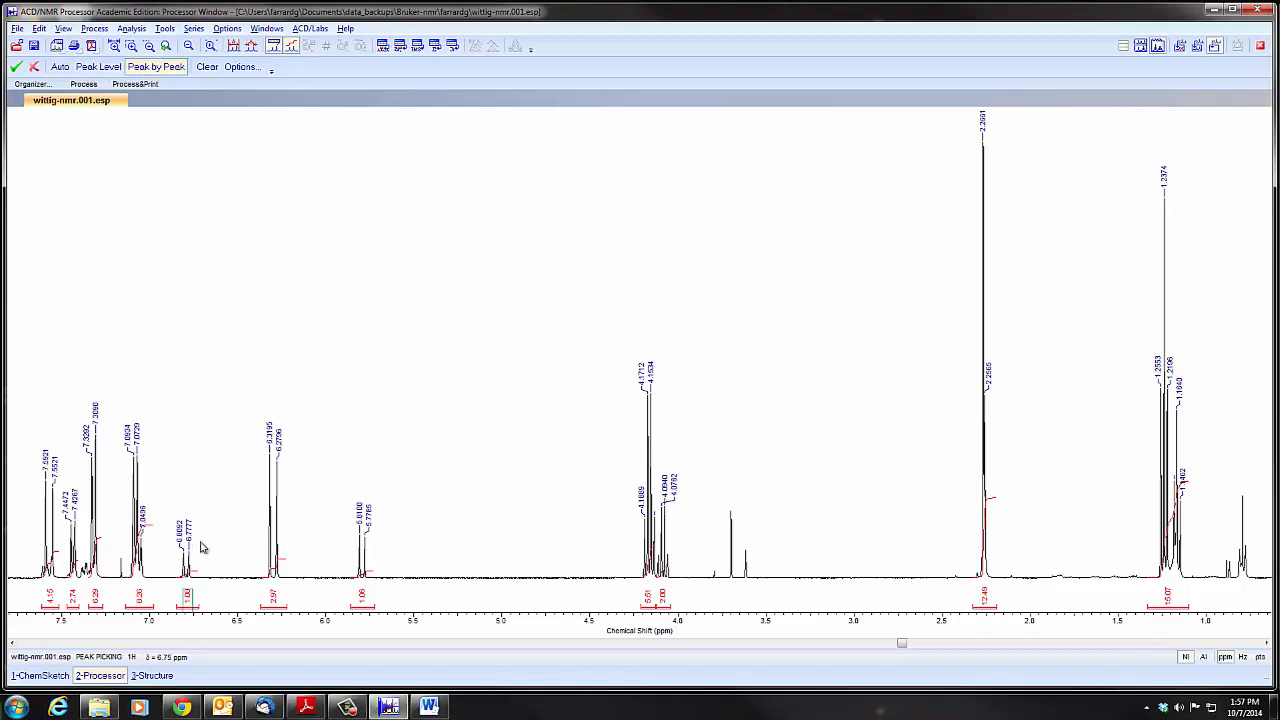
{"action": "left_click", "coordinate": [270, 550]}
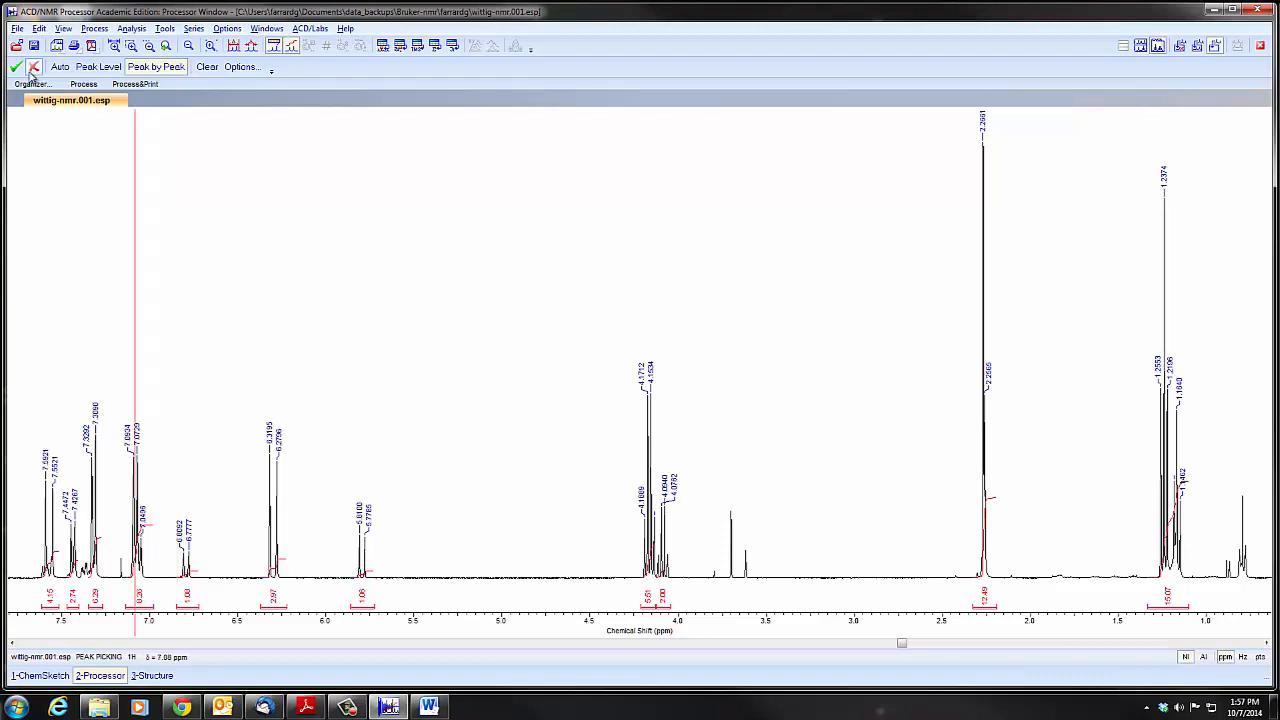
{"action": "left_click", "coordinate": [28, 66]}
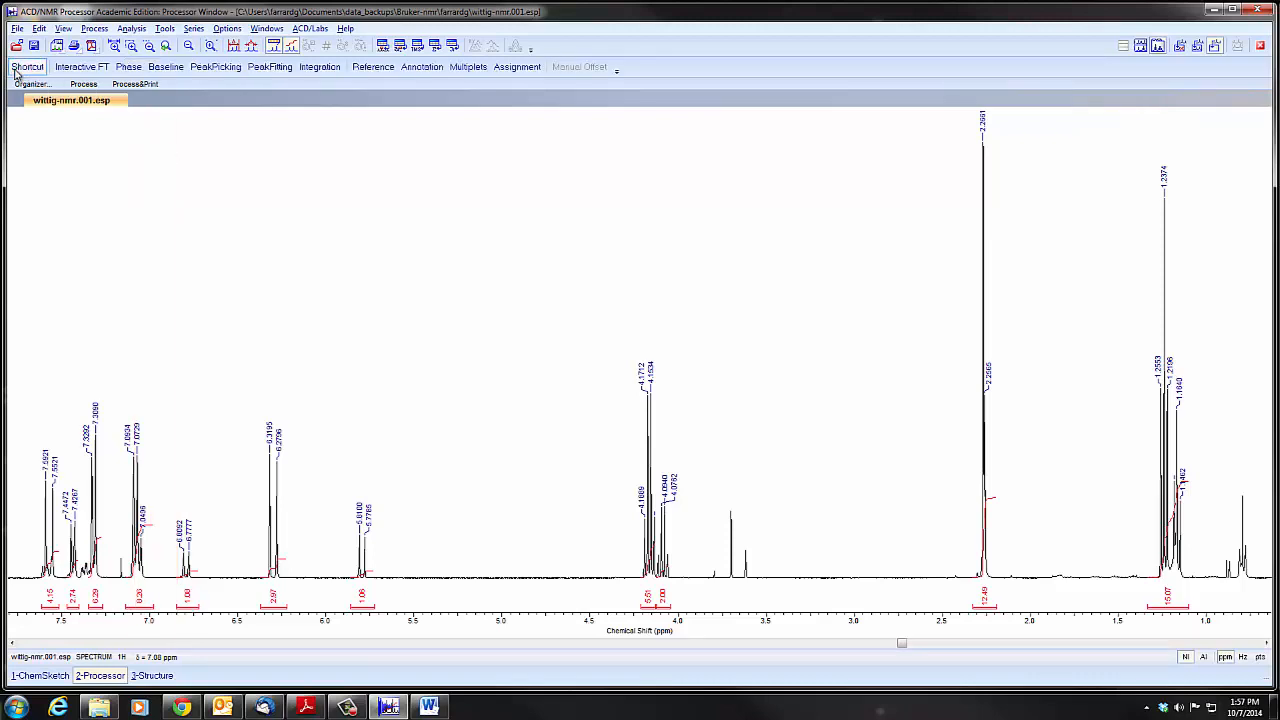